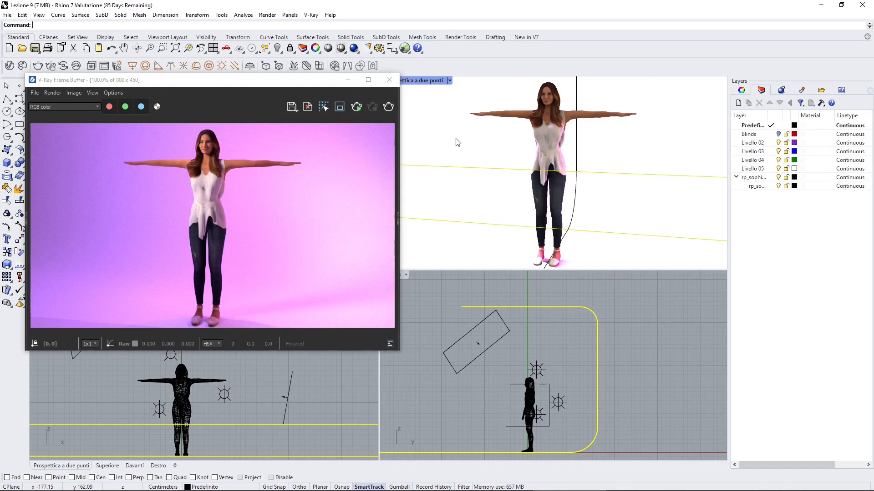
mouse_move(491, 163)
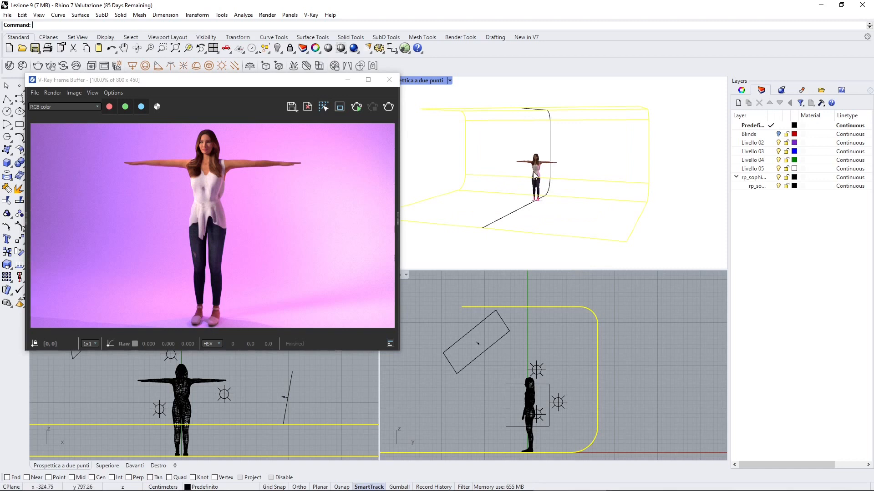
mouse_move(373, 162)
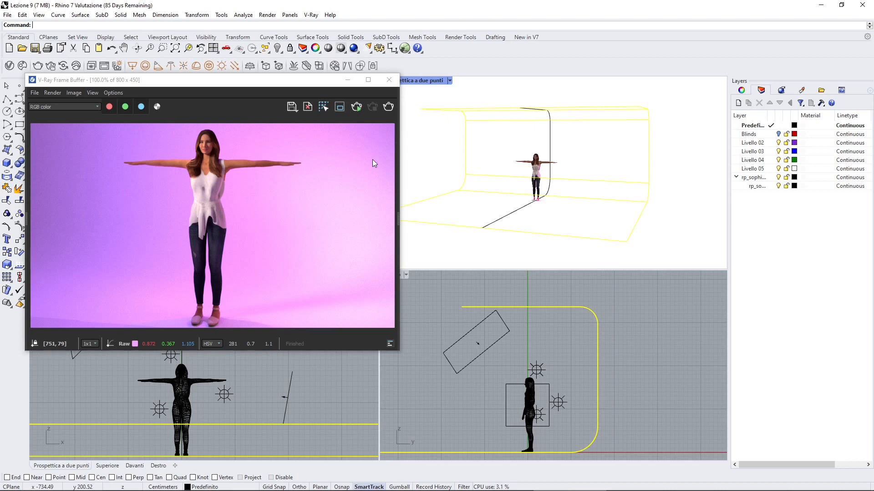
Close the V-Ray Frame Buffer to return to the four viewports
left_click(389, 80)
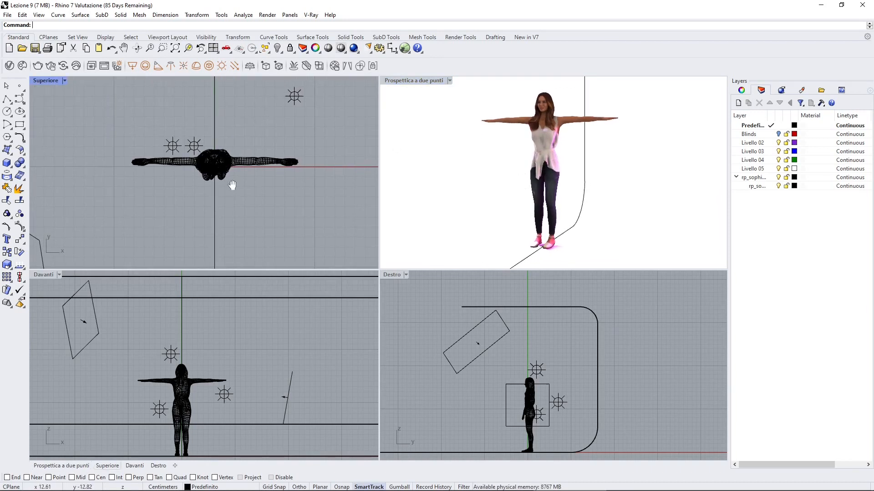
mouse_move(540, 135)
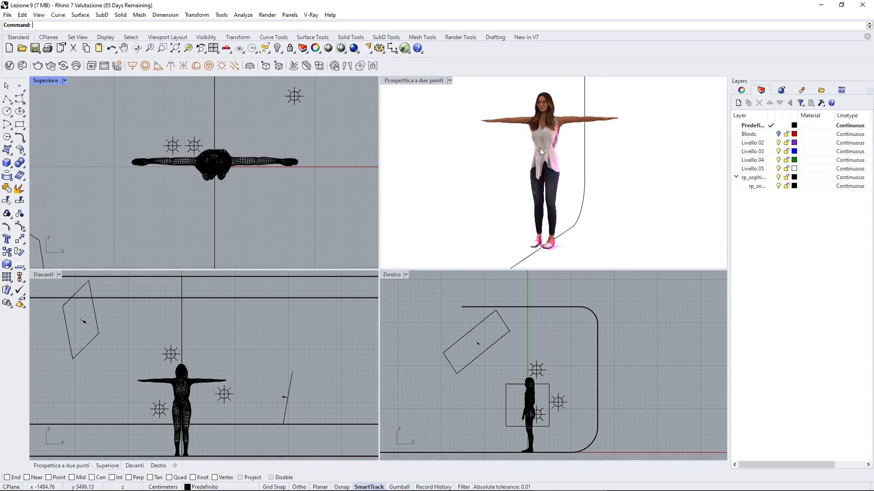
mouse_move(344, 192)
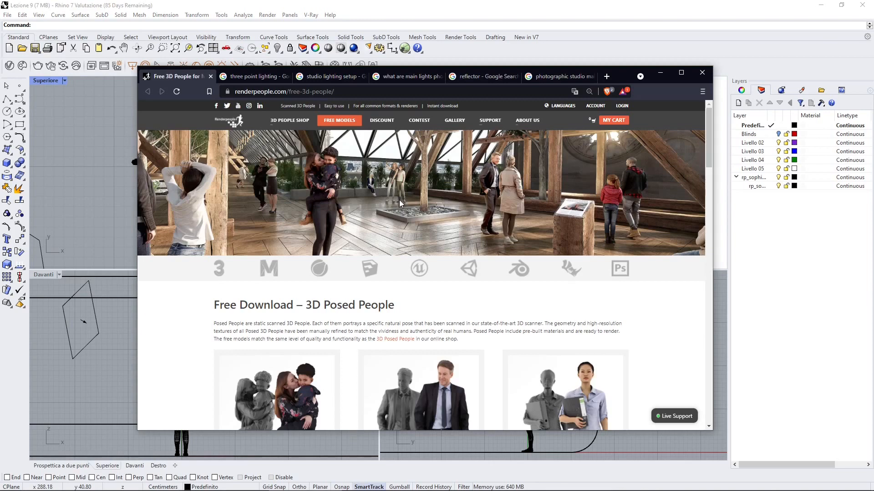
mouse_move(556, 186)
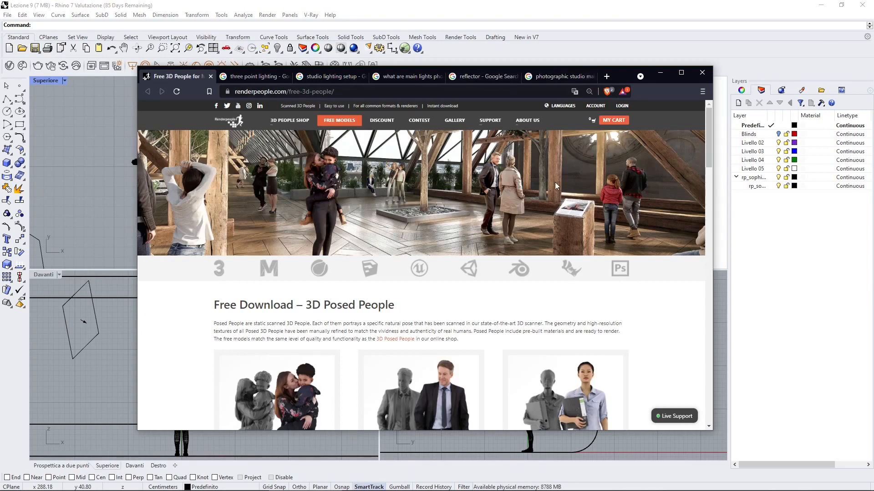
scroll("down", 3)
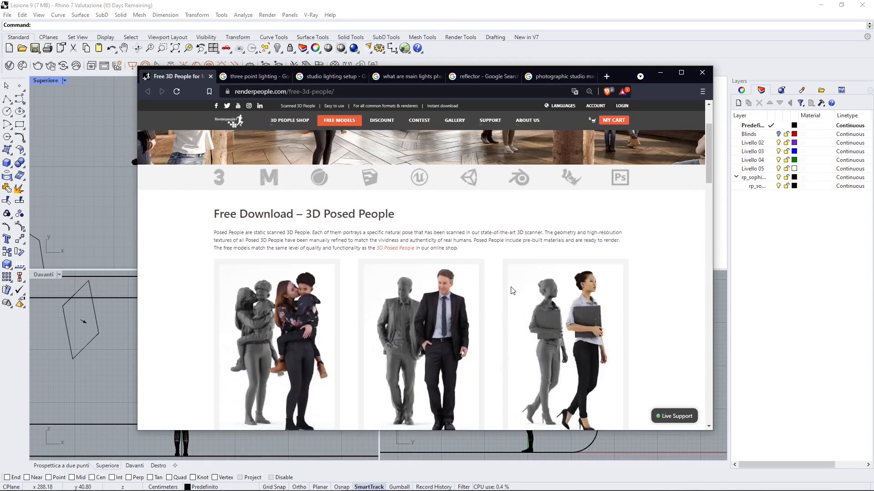
scroll("up", 3)
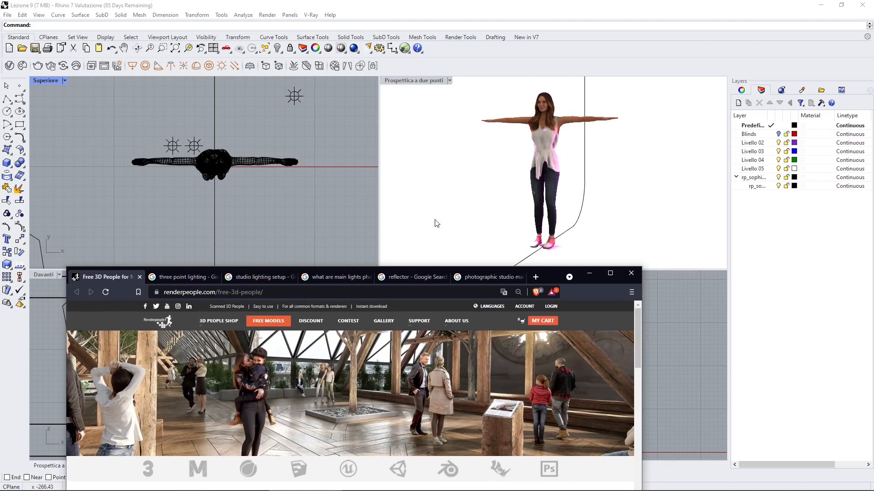
mouse_move(538, 257)
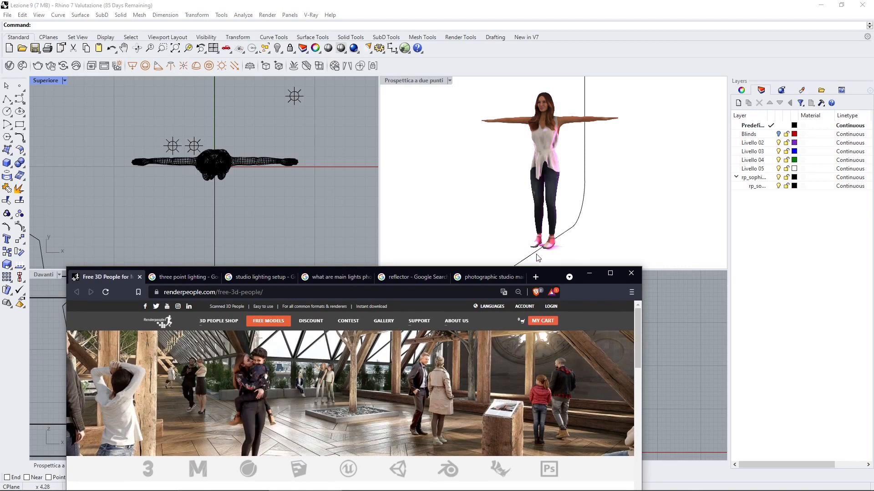
mouse_move(573, 118)
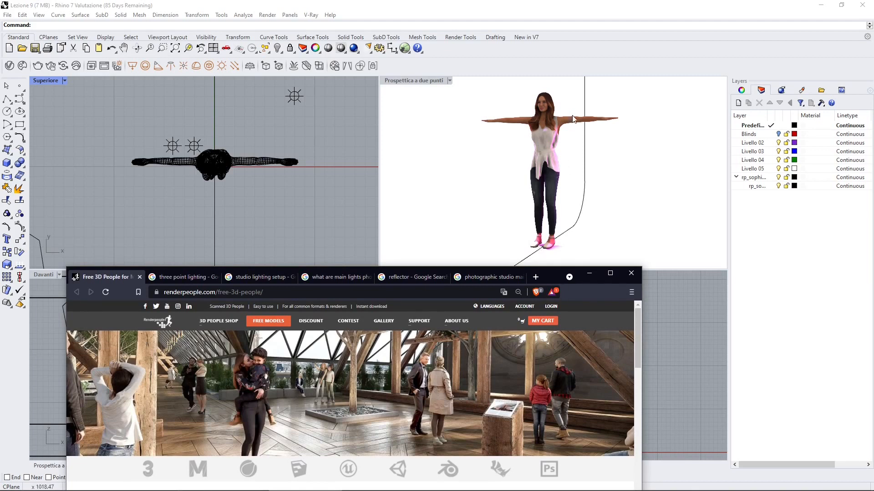
mouse_move(555, 281)
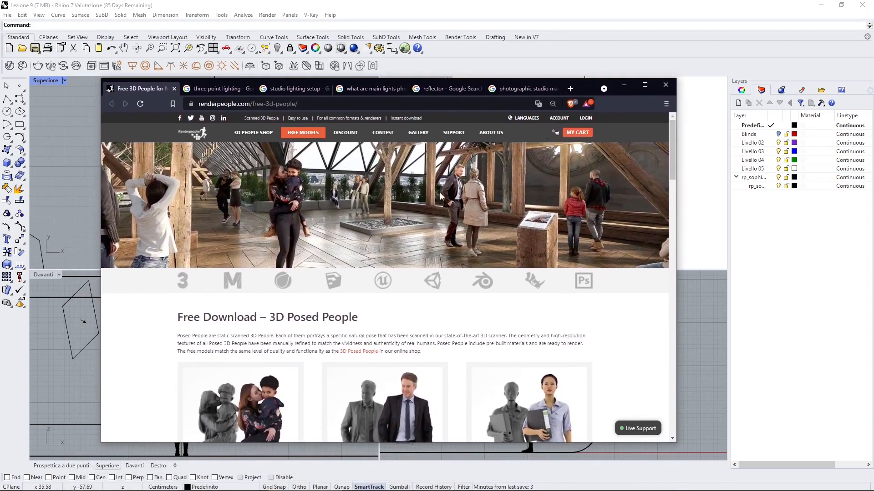
mouse_move(452, 291)
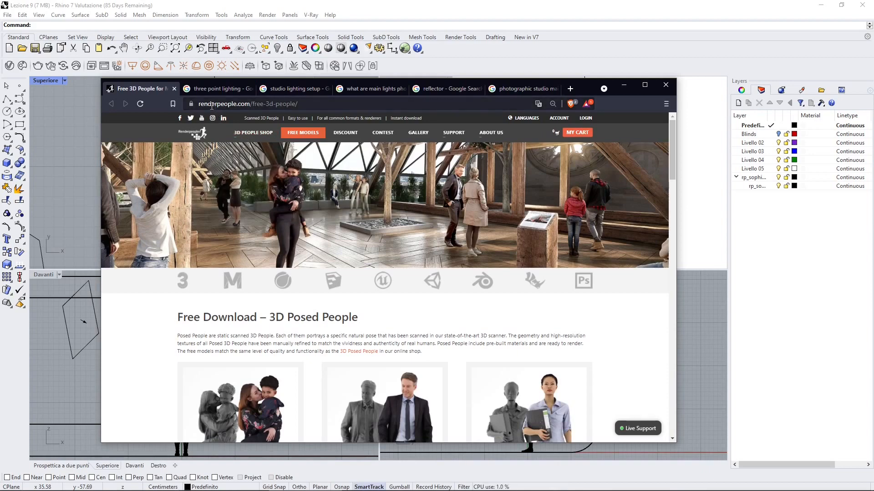
Scroll the free-3d-people page down to the 3D Animated People section with the woman in a white top
scroll("down", 3)
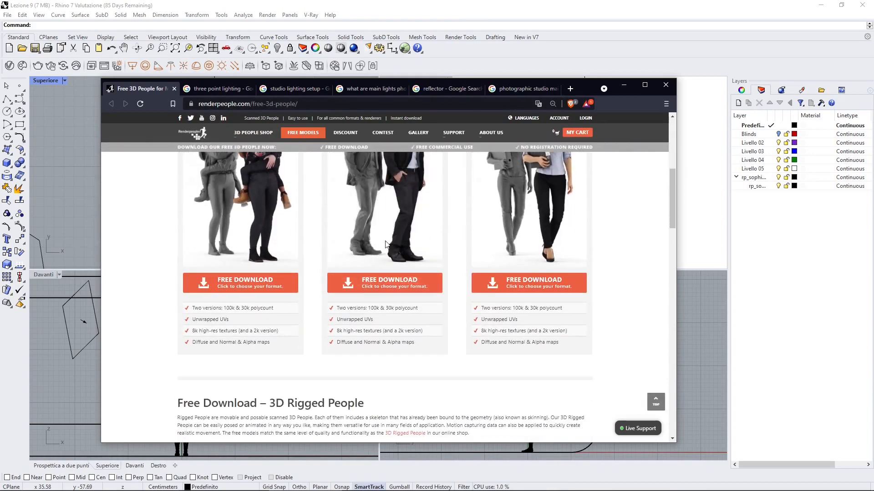
scroll("down", 3)
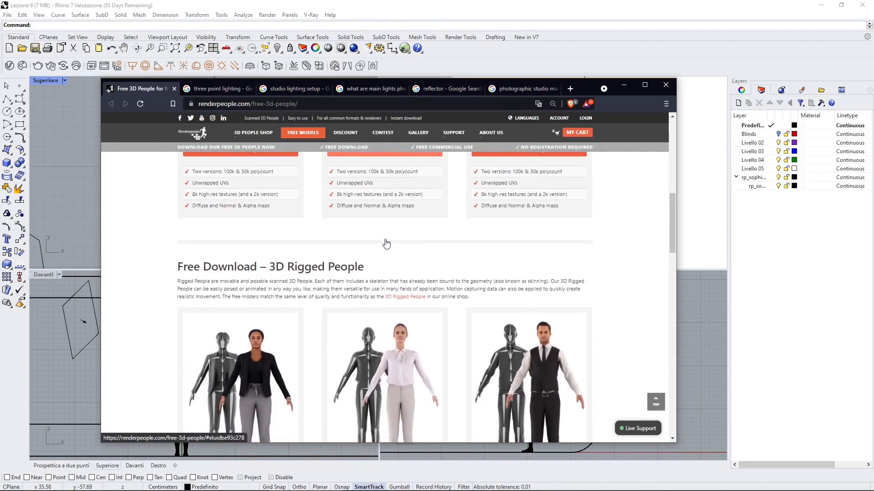
scroll("down", 3)
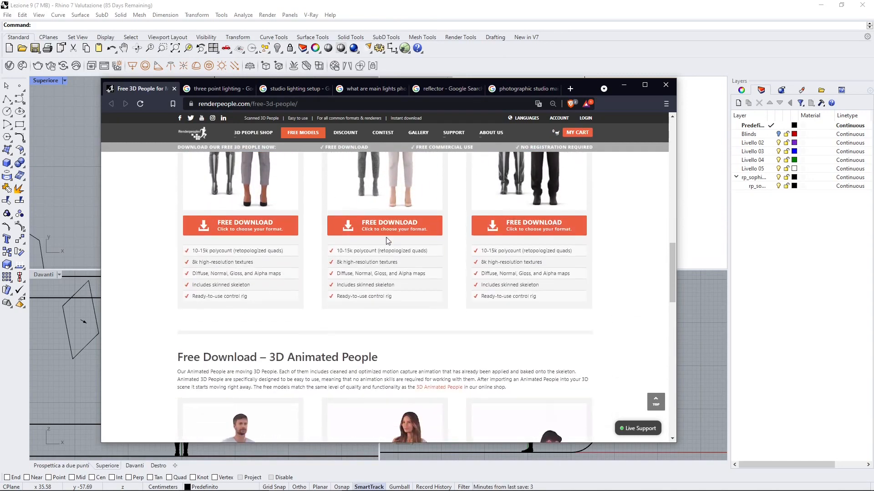
scroll("down", 3)
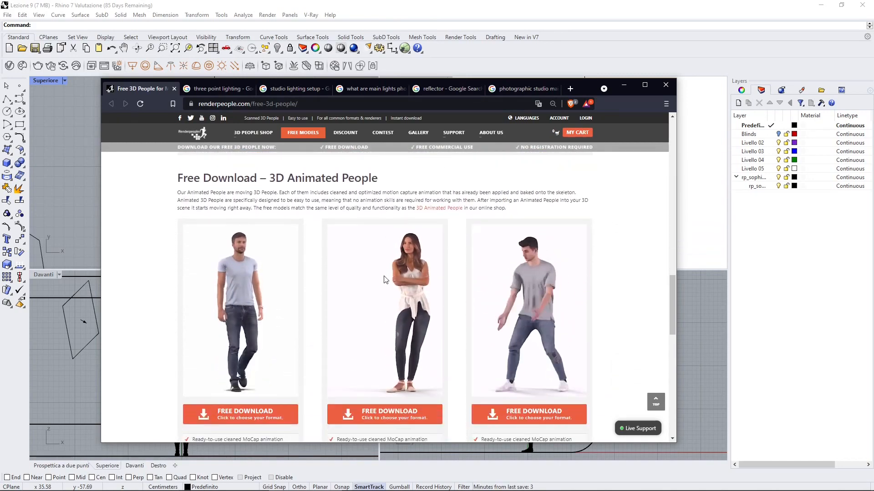
scroll("down", 3)
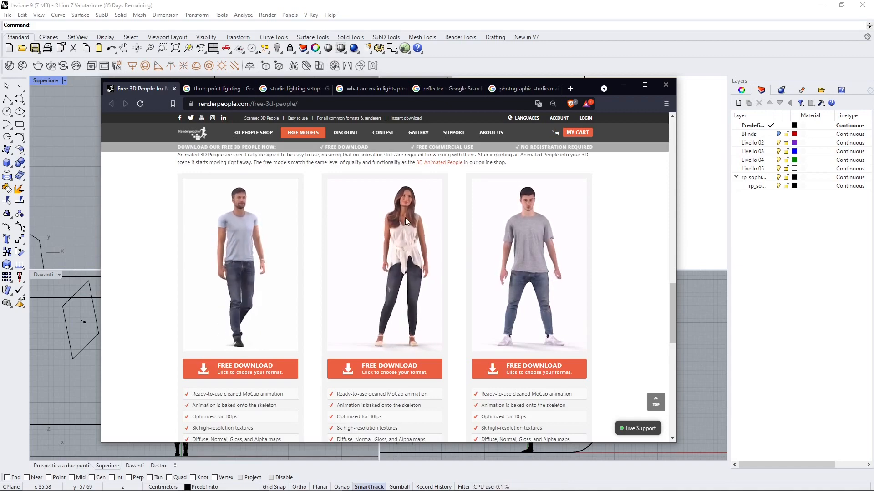
scroll("down", 3)
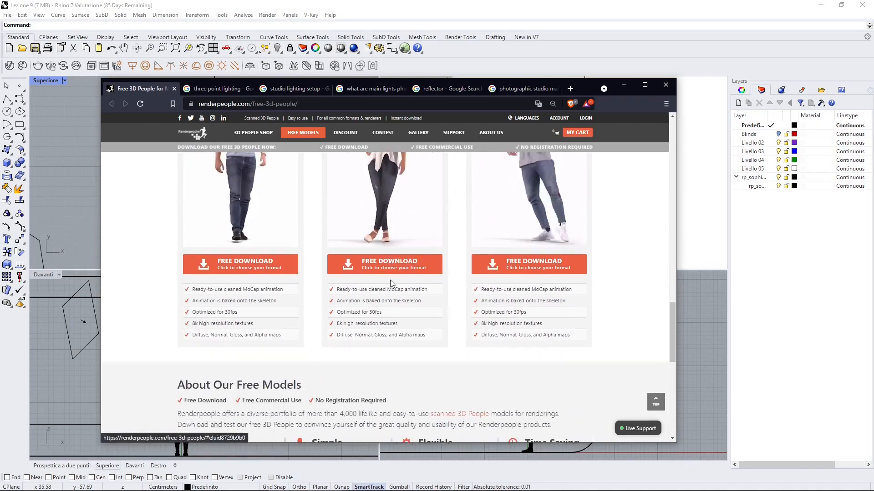
scroll("down", 3)
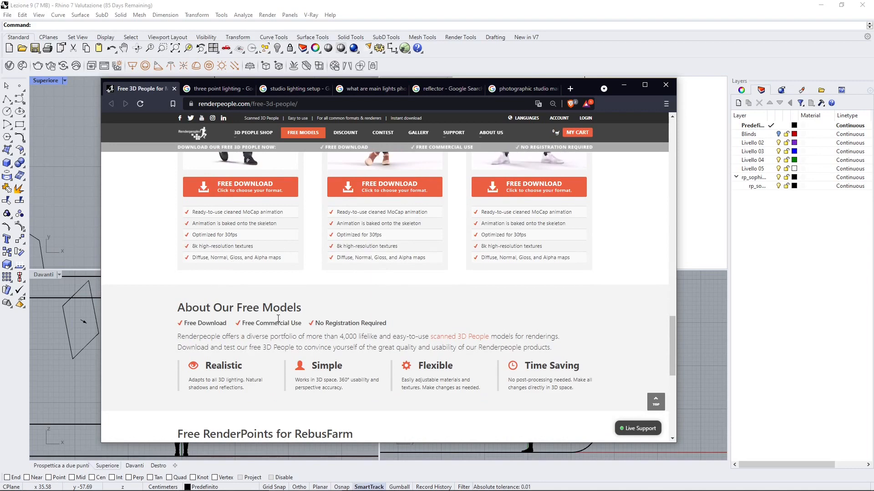
scroll("down", 3)
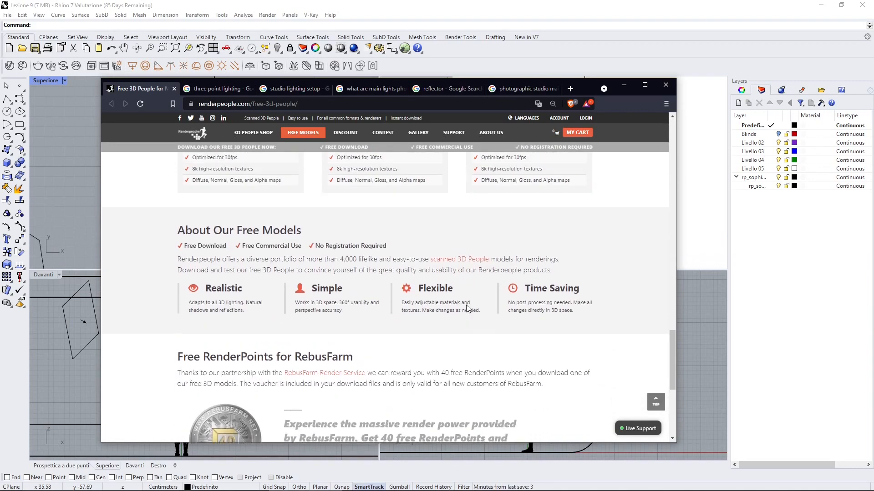
scroll("up", 3)
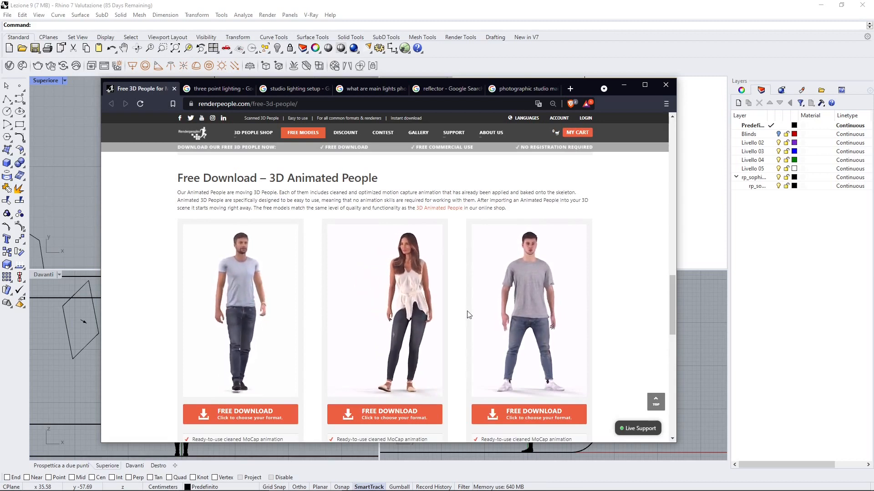
mouse_move(462, 180)
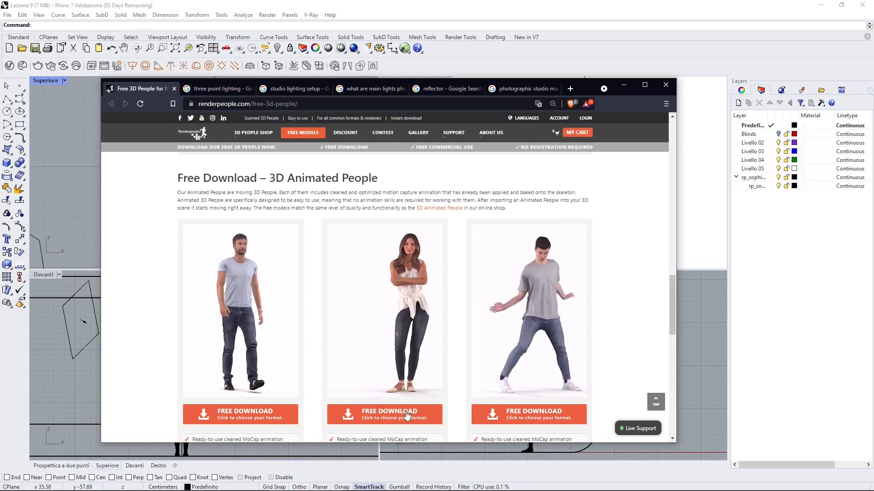
Start the free download of the middle animated woman model to bring up the file-format popup
left_click(384, 415)
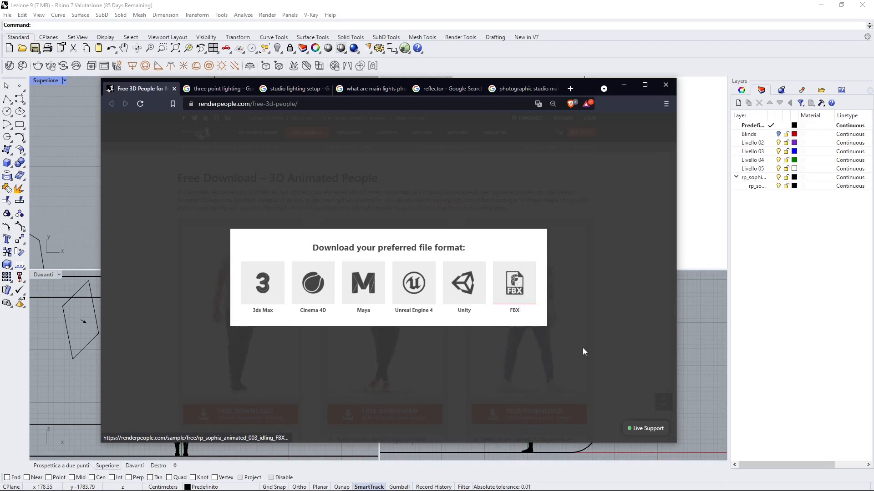
mouse_move(594, 171)
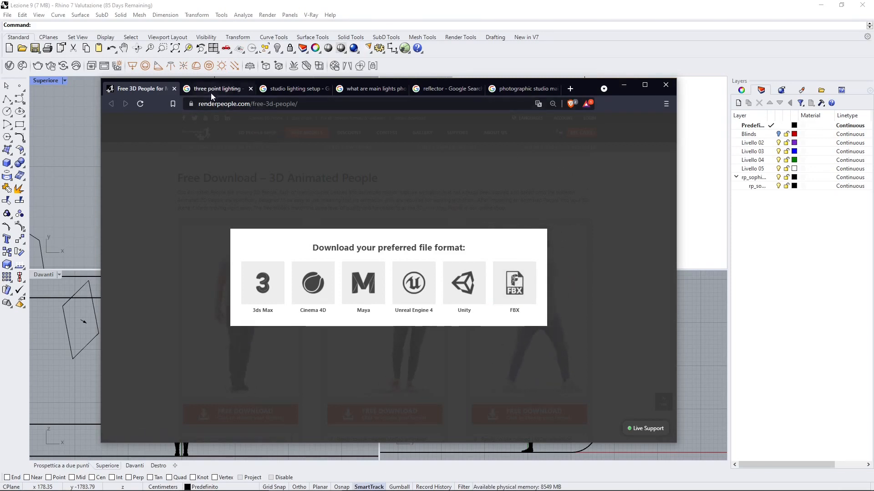
left_click(217, 89)
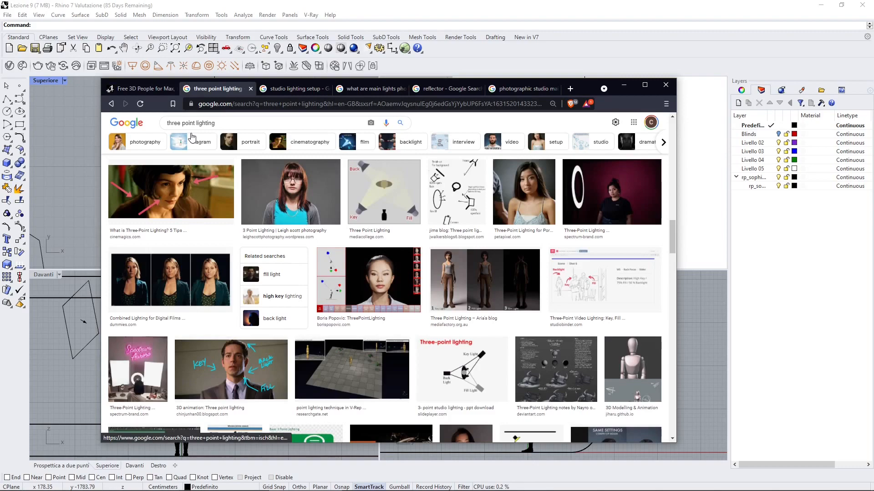
scroll("up", 3)
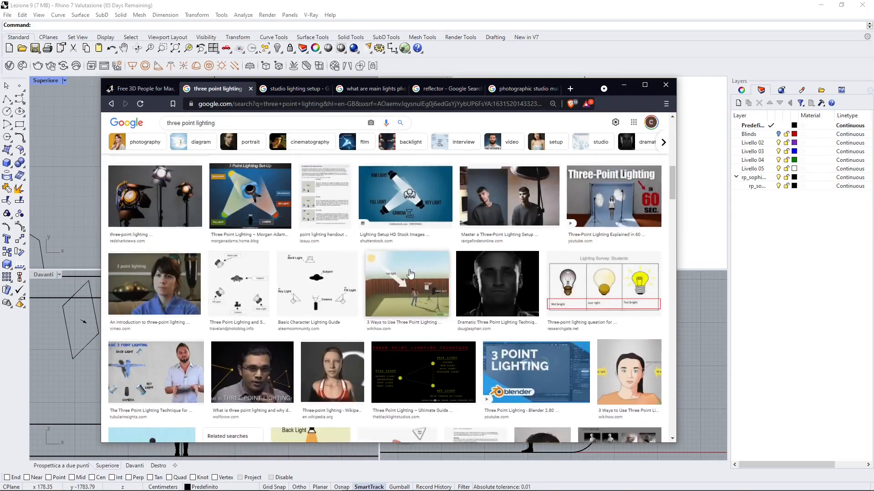
scroll("down", 3)
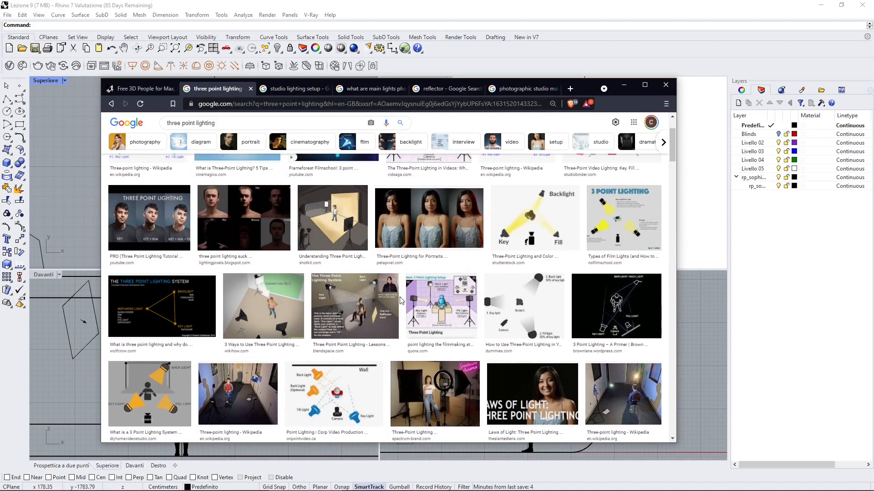
scroll("up", 3)
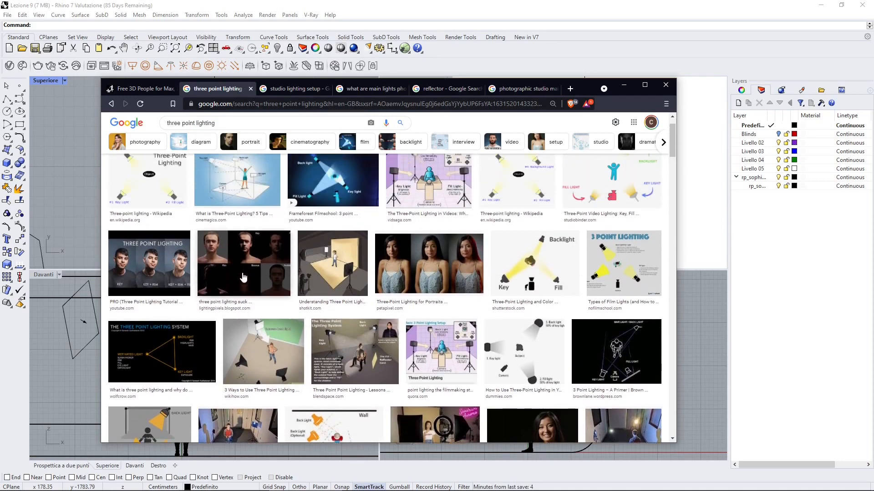
scroll("up", 3)
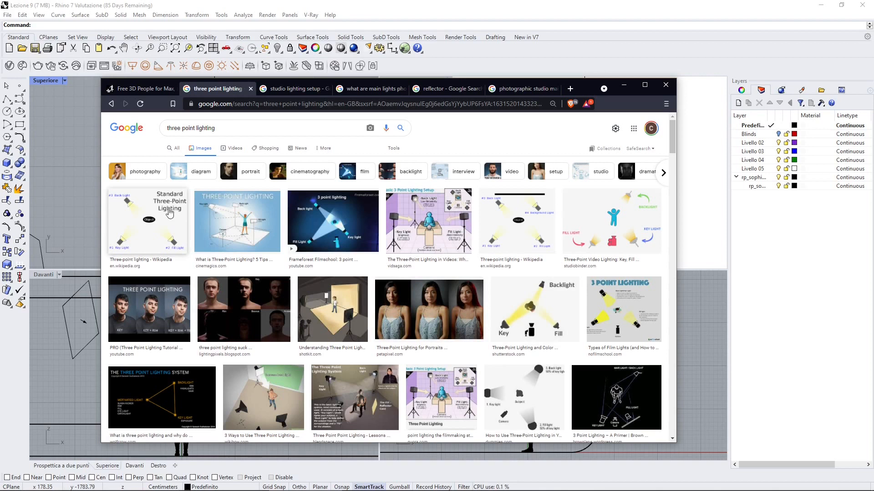
mouse_move(123, 251)
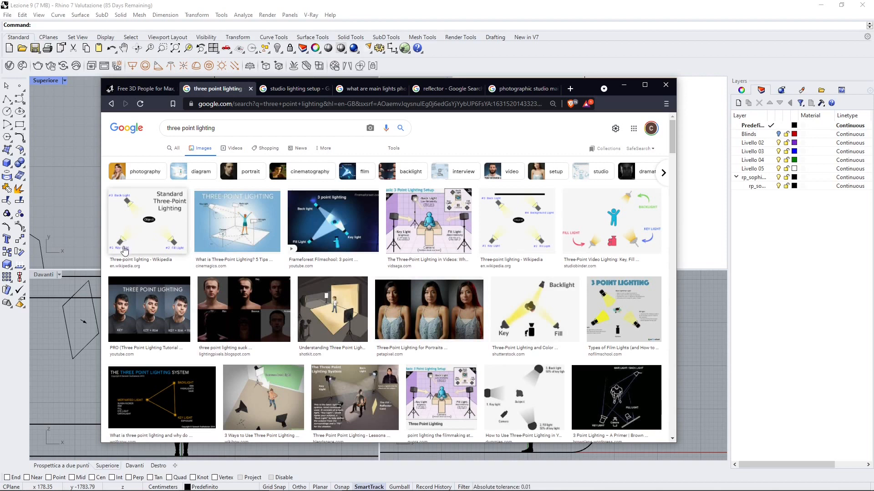
mouse_move(121, 253)
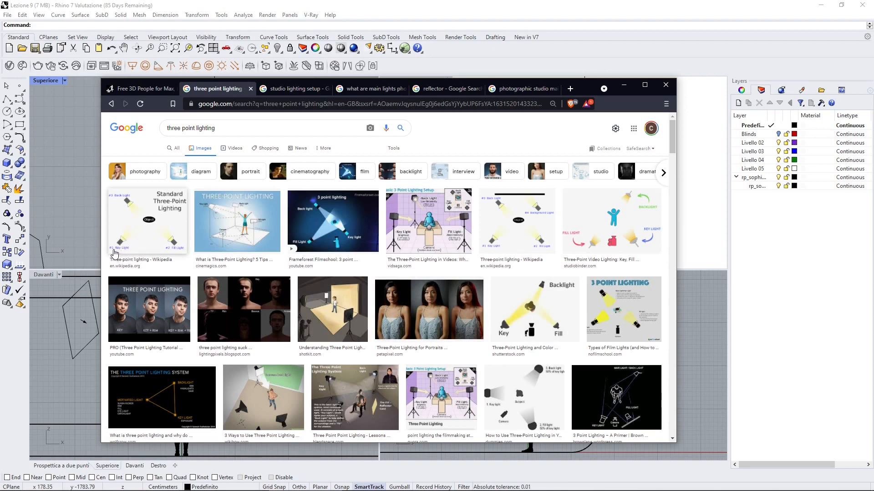
mouse_move(143, 225)
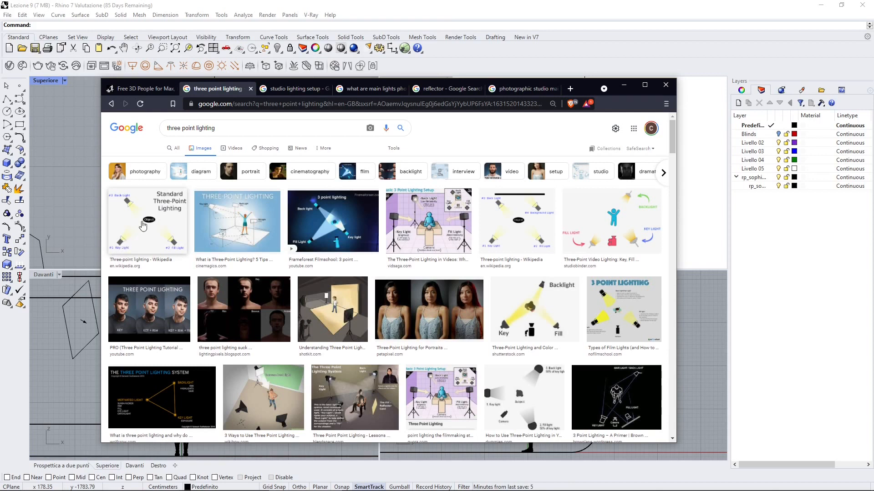
mouse_move(179, 256)
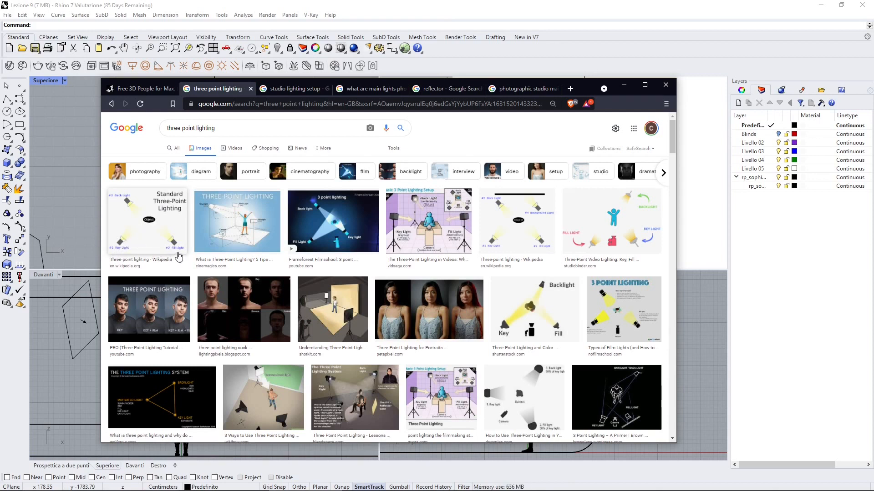
mouse_move(231, 309)
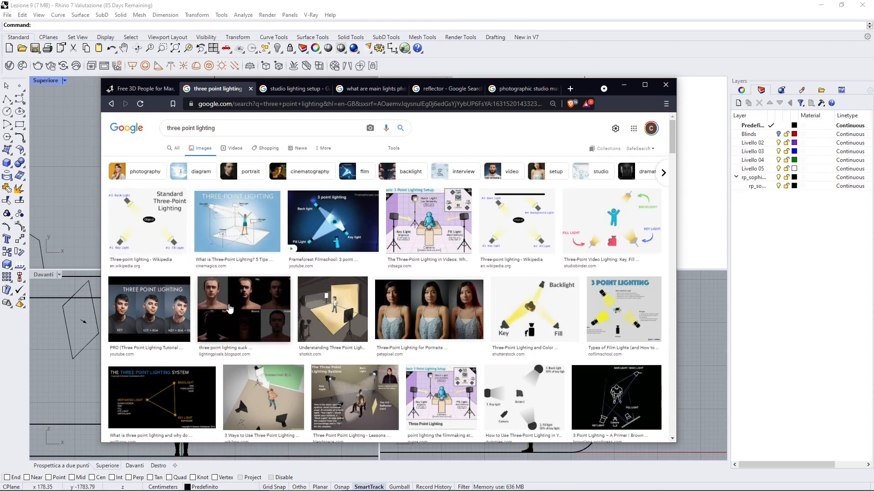
scroll("down", 3)
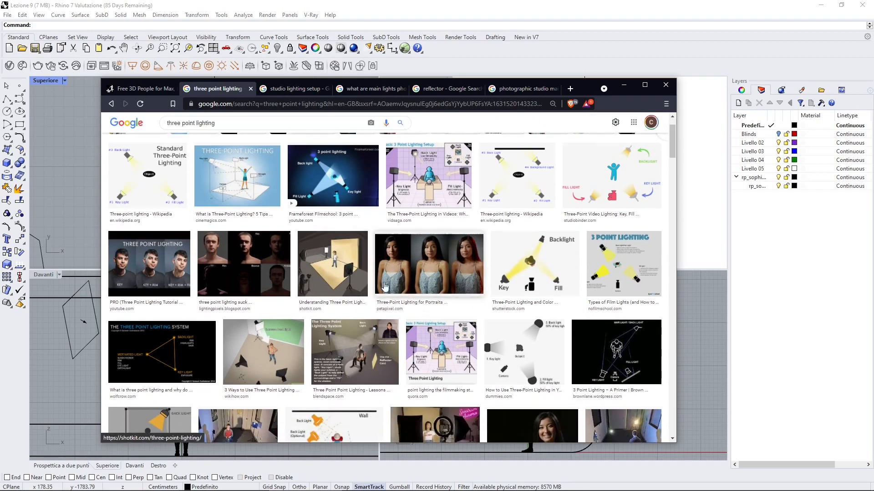
mouse_move(441, 255)
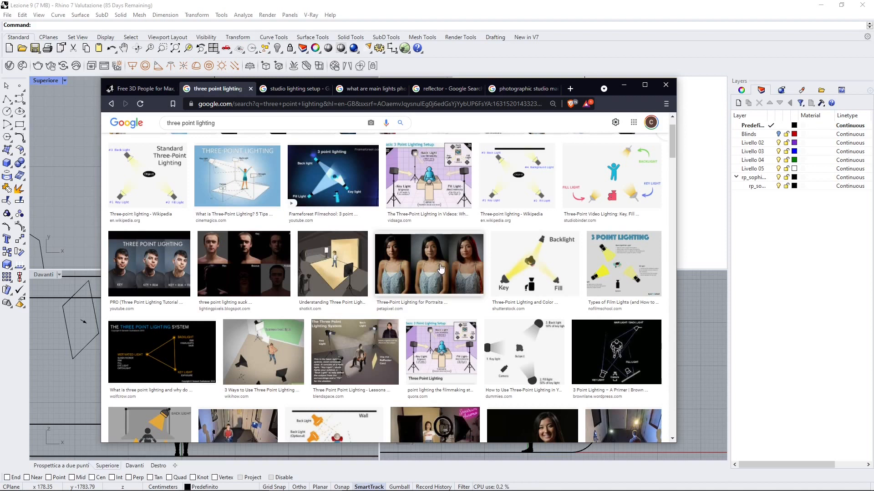
mouse_move(119, 166)
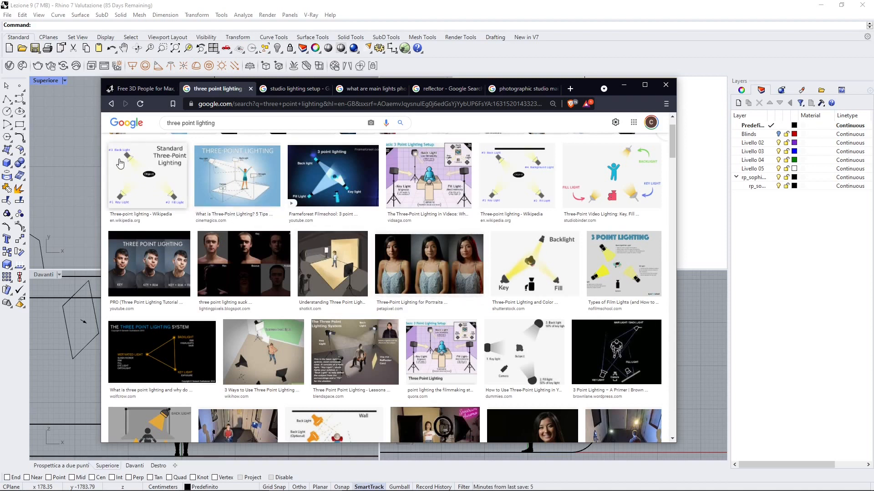
mouse_move(339, 273)
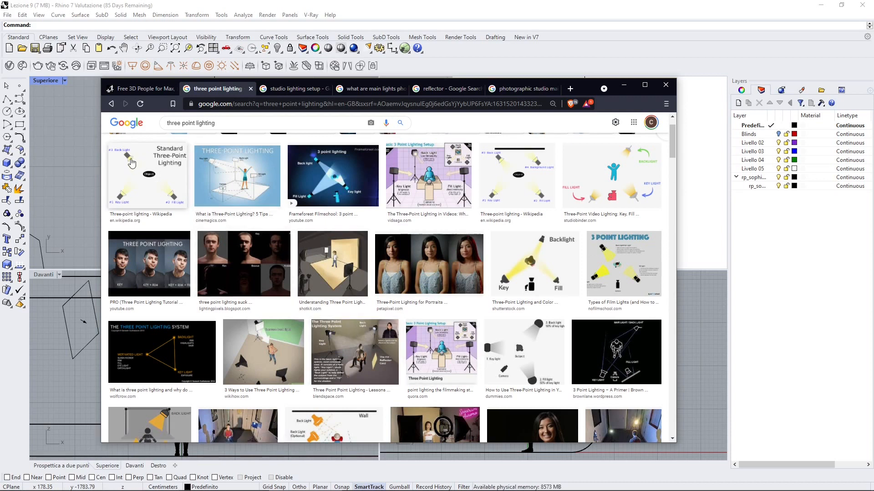
mouse_move(134, 175)
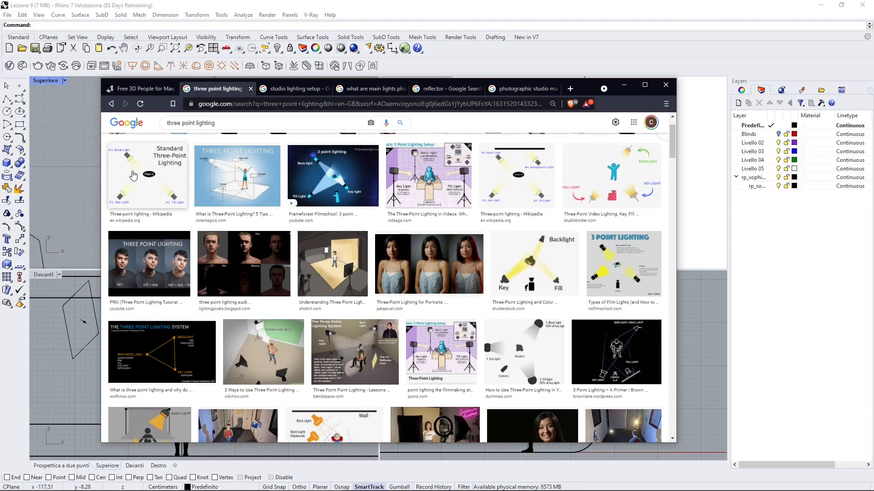
mouse_move(300, 278)
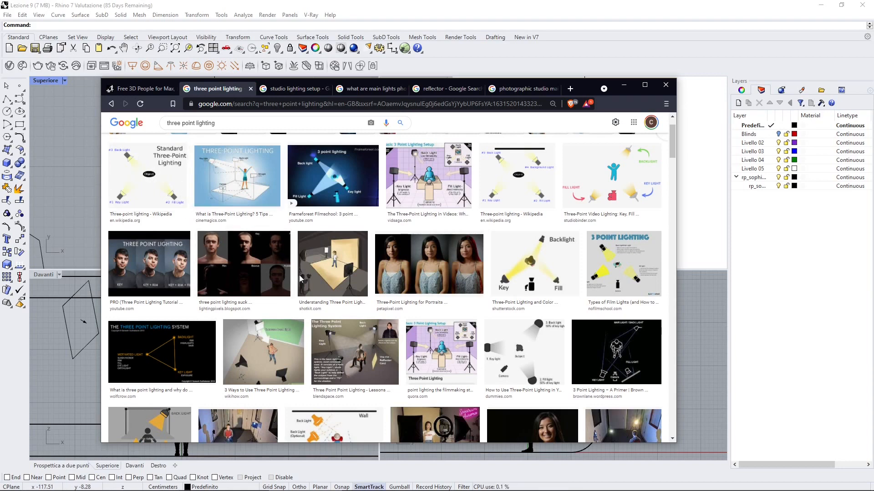
scroll("down", 3)
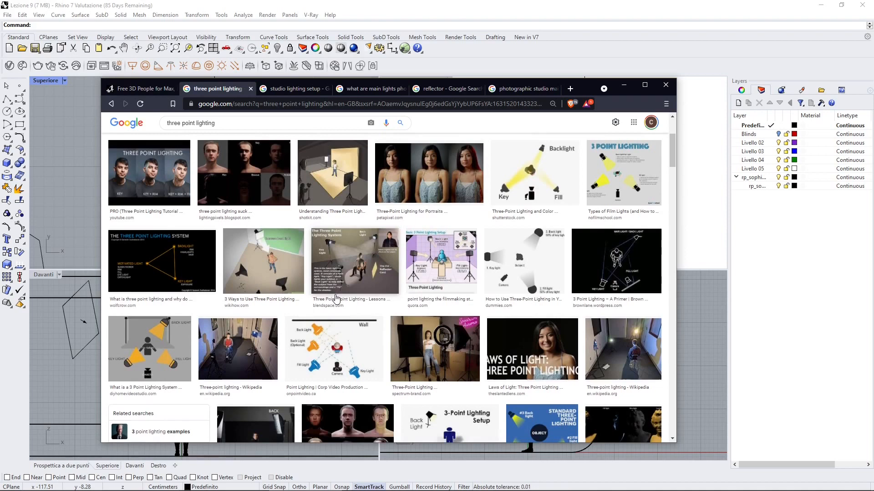
scroll("down", 3)
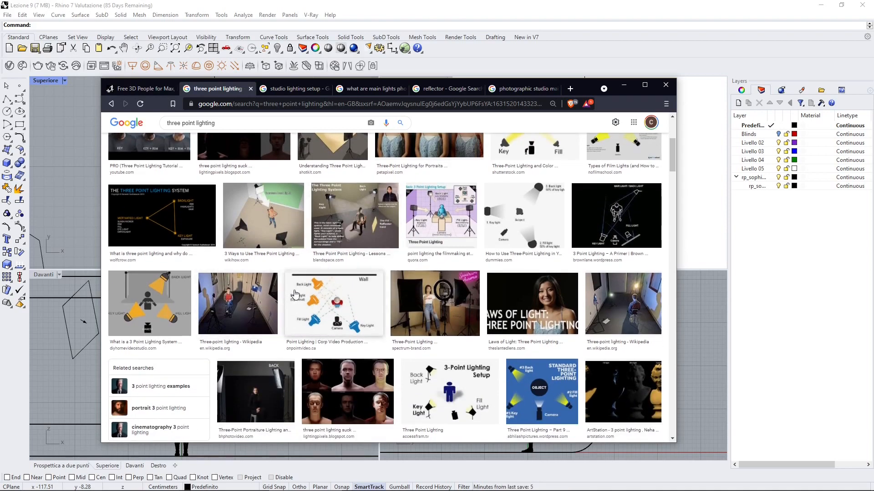
scroll("down", 3)
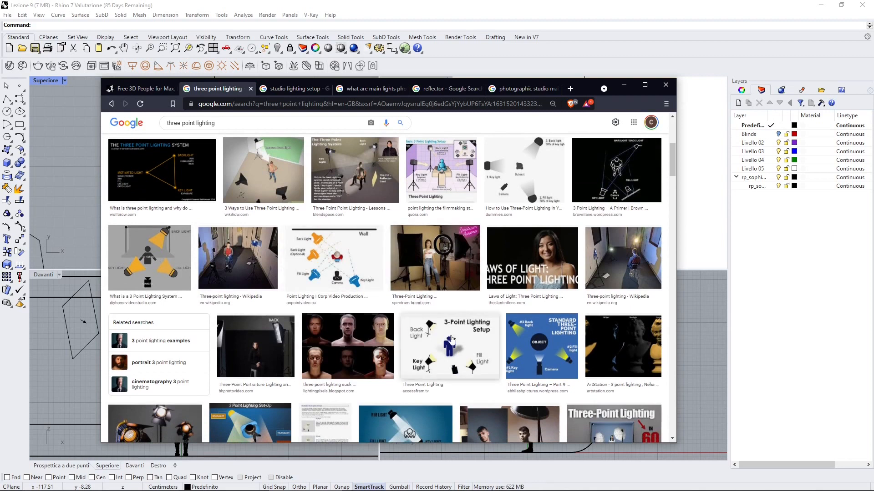
mouse_move(354, 283)
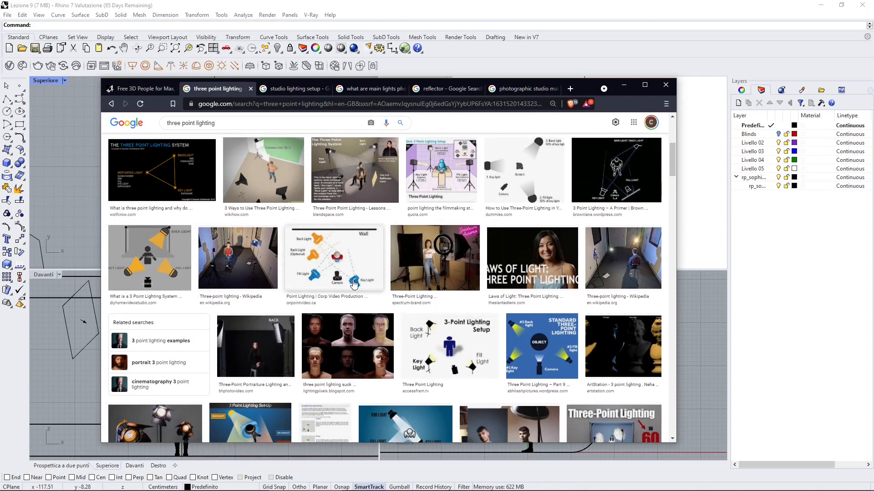
mouse_move(299, 259)
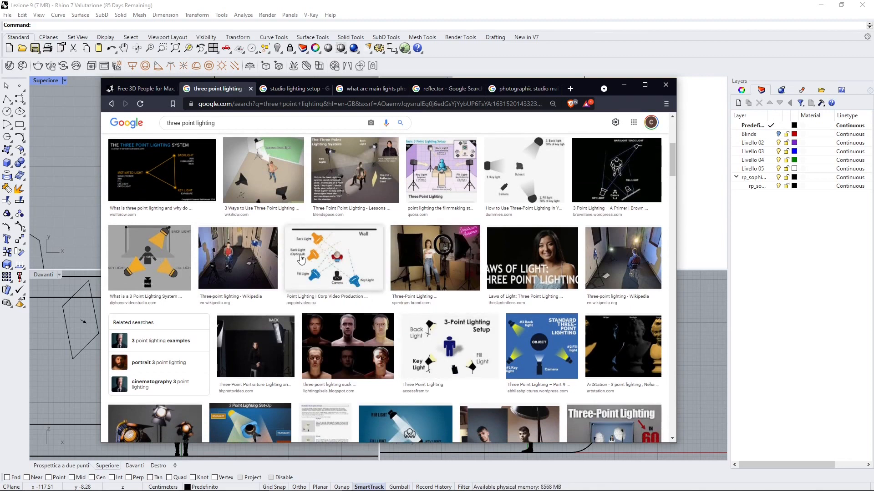
mouse_move(334, 257)
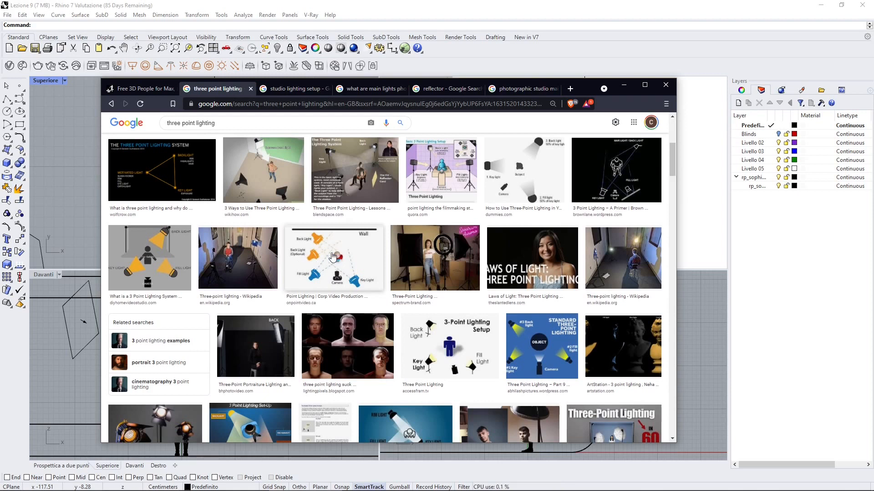
mouse_move(328, 273)
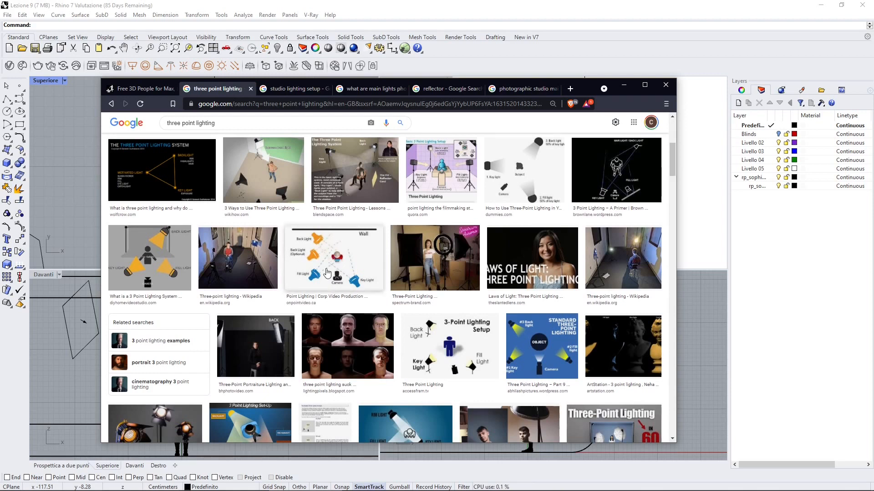
mouse_move(452, 235)
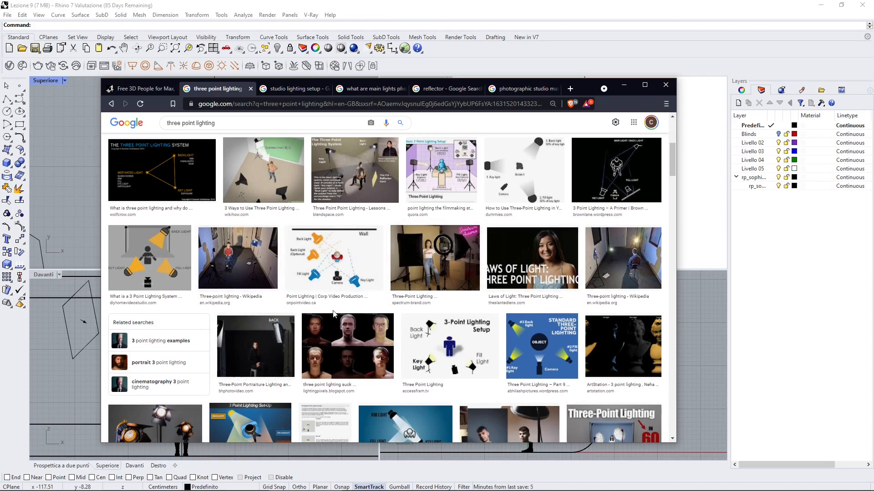
mouse_move(438, 276)
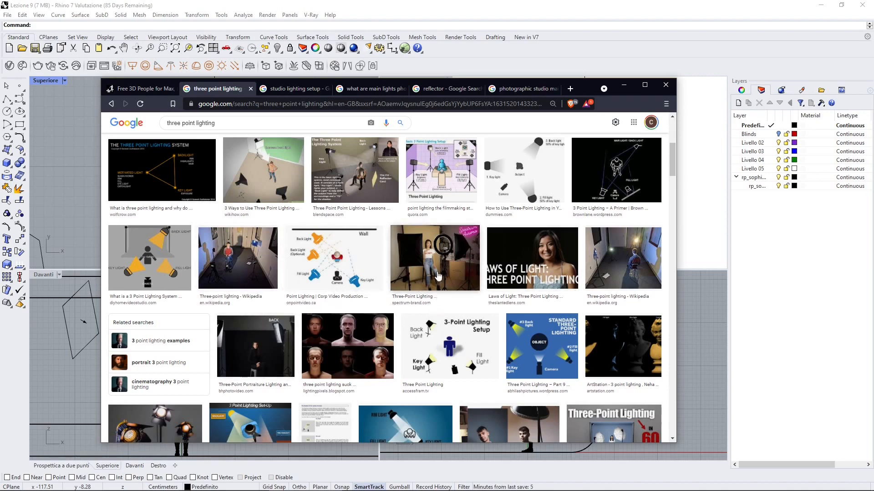
scroll("down", 3)
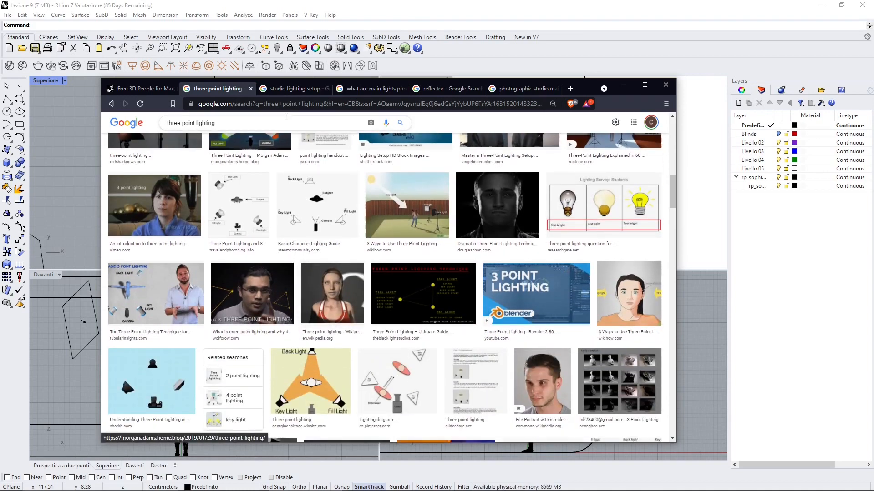
Switch to the studio lighting setup results and preview a studio photo of a man among softboxes
left_click(291, 88)
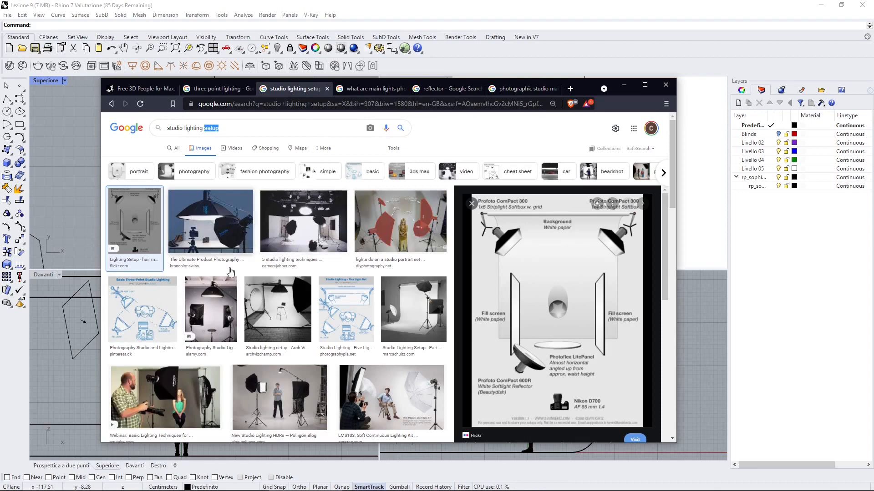
left_click(279, 307)
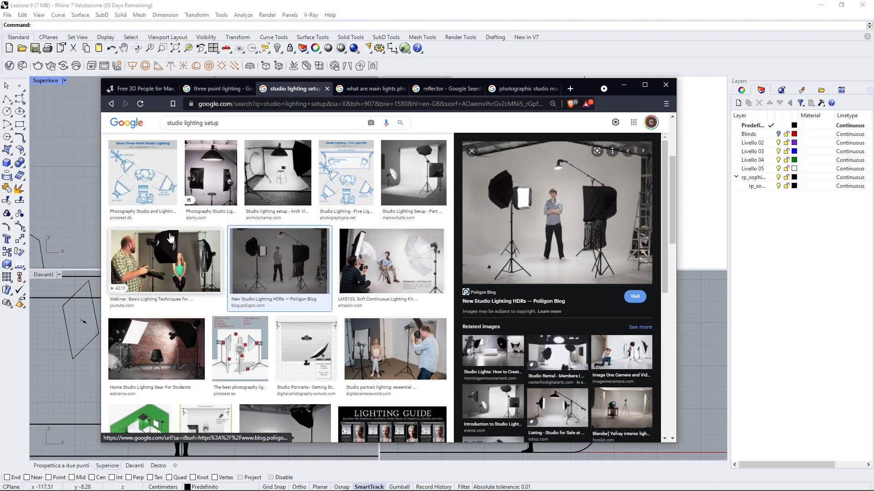
mouse_move(173, 229)
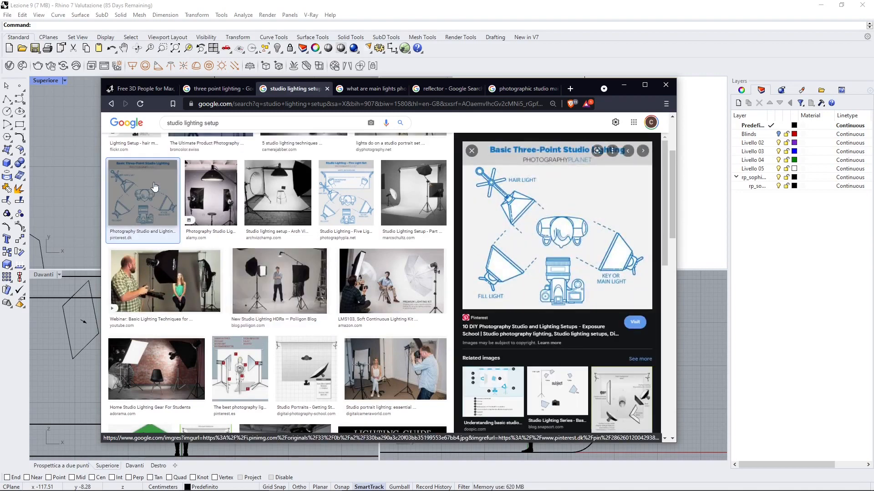
scroll("down", 3)
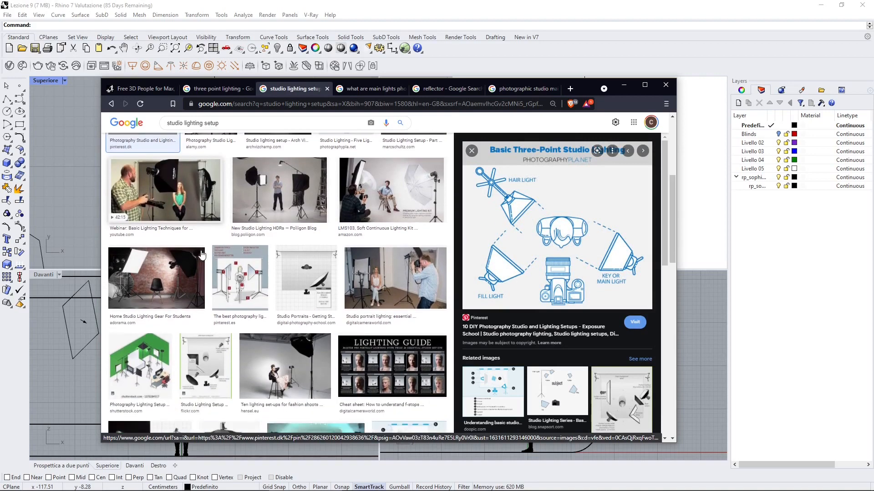
mouse_move(456, 197)
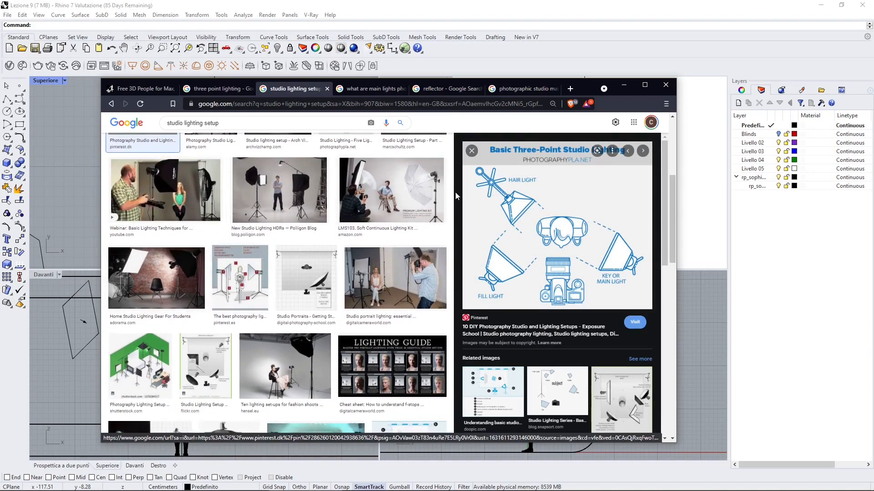
mouse_move(273, 222)
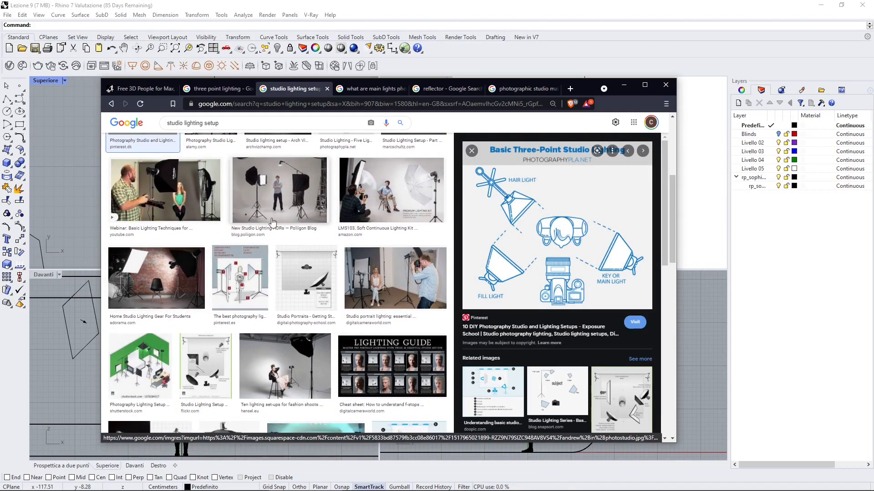
scroll("down", 3)
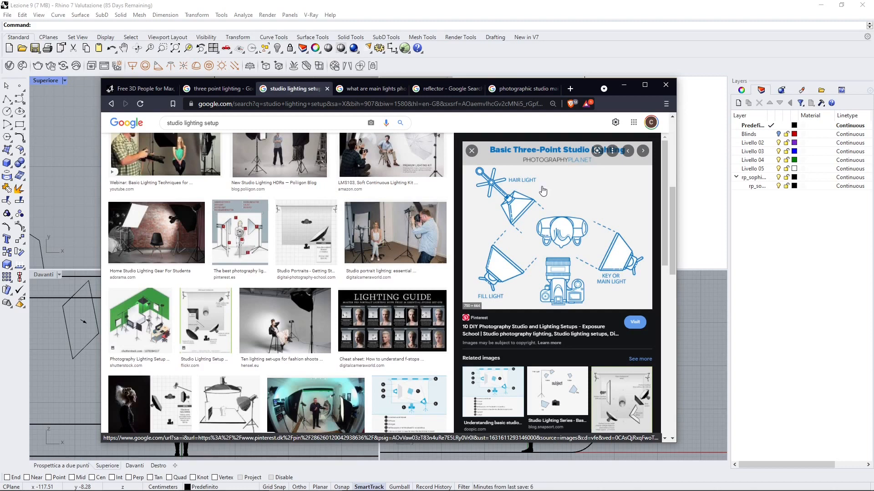
mouse_move(229, 242)
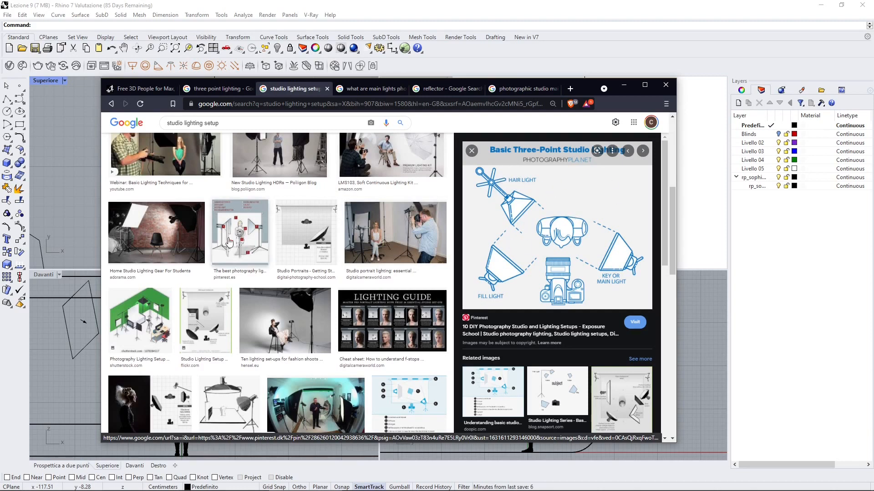
mouse_move(535, 194)
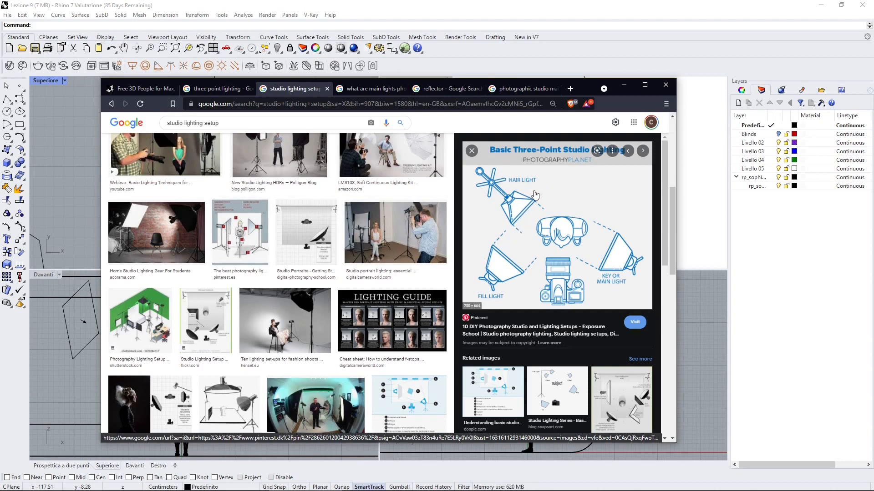
mouse_move(548, 197)
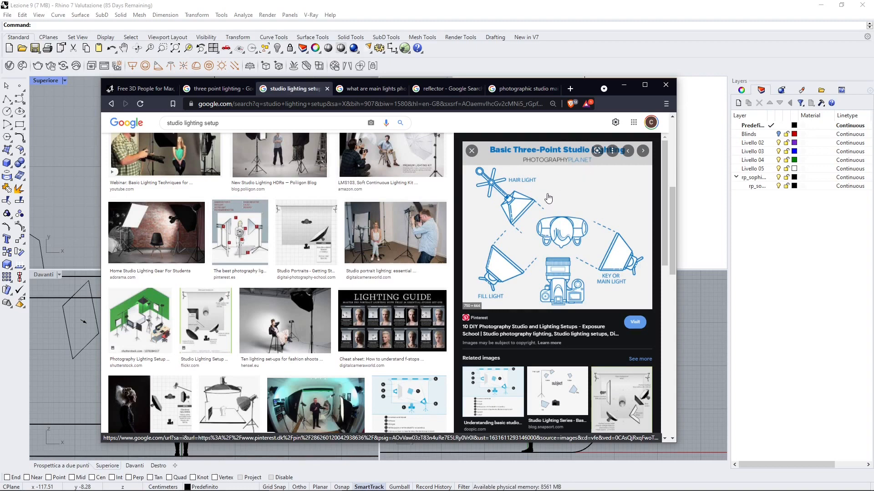
mouse_move(493, 186)
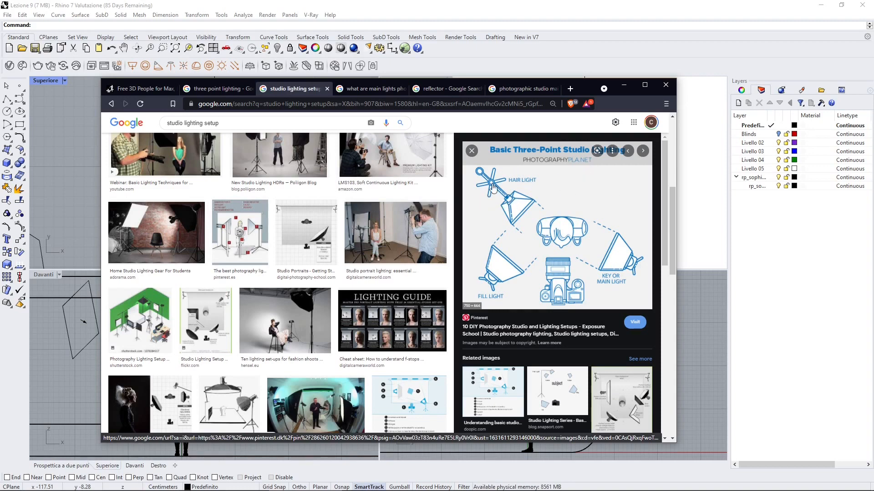
Switch to the main lights photo set results and scroll through the lighting diagrams
left_click(370, 89)
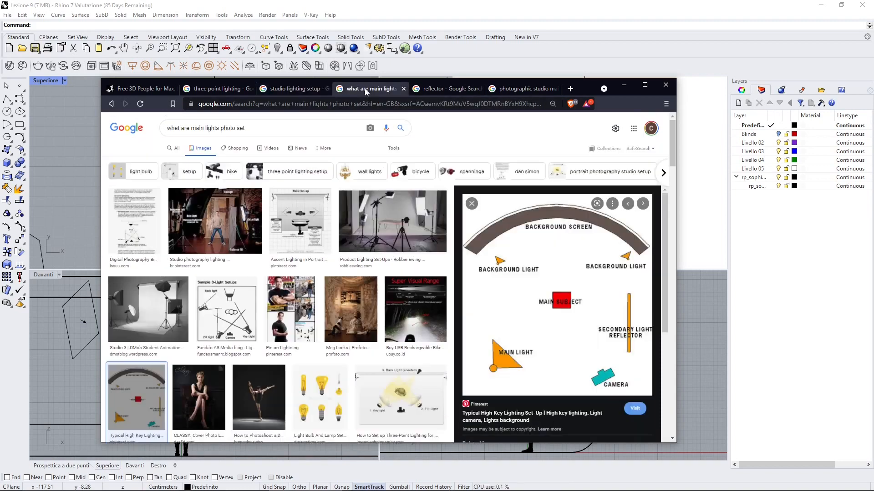
scroll("down", 3)
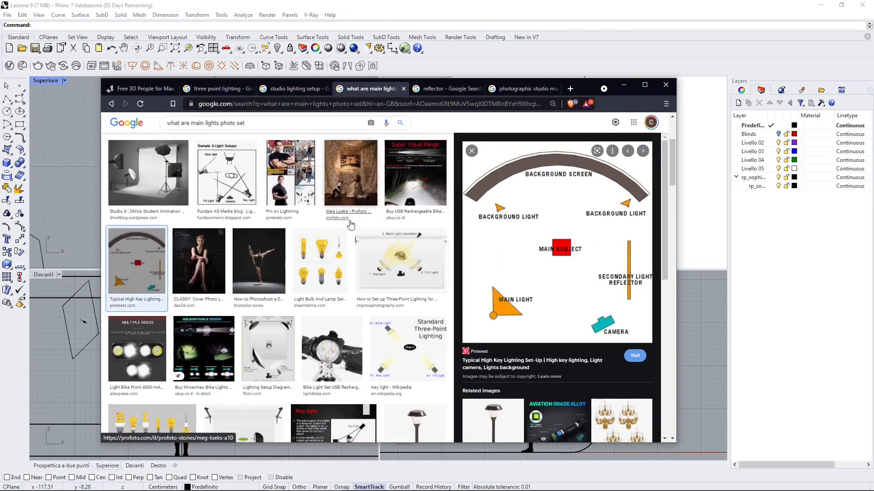
mouse_move(314, 282)
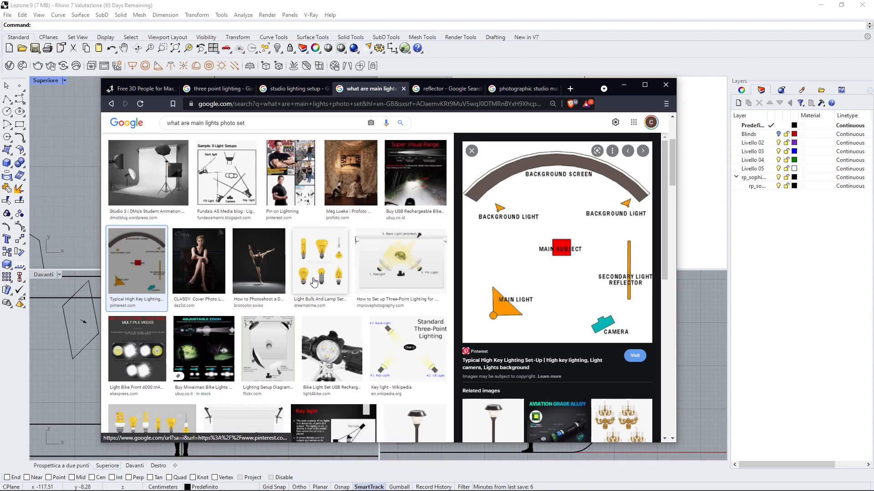
scroll("down", 3)
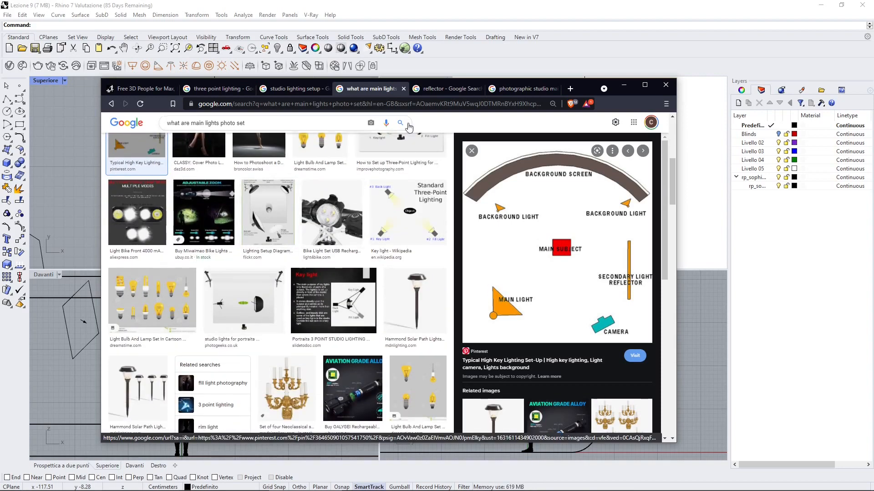
Switch to the reflector image results showing collapsible photography reflectors
left_click(446, 88)
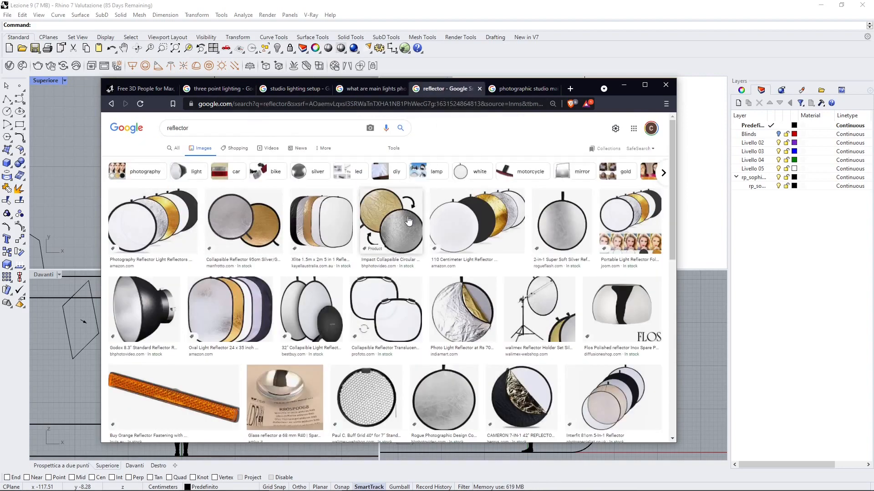
mouse_move(233, 248)
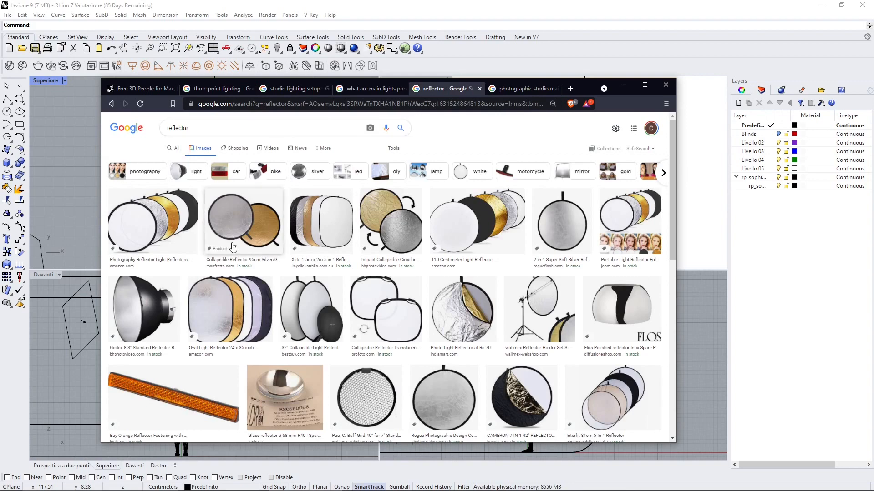
mouse_move(398, 217)
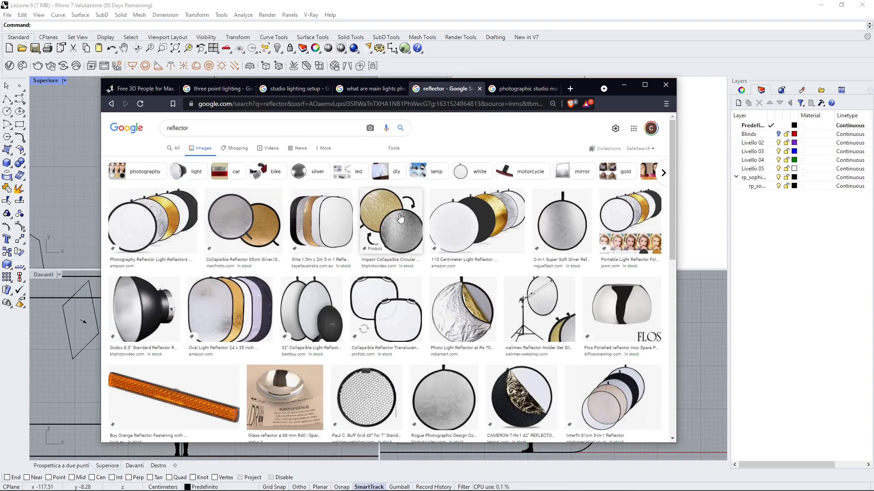
mouse_move(331, 218)
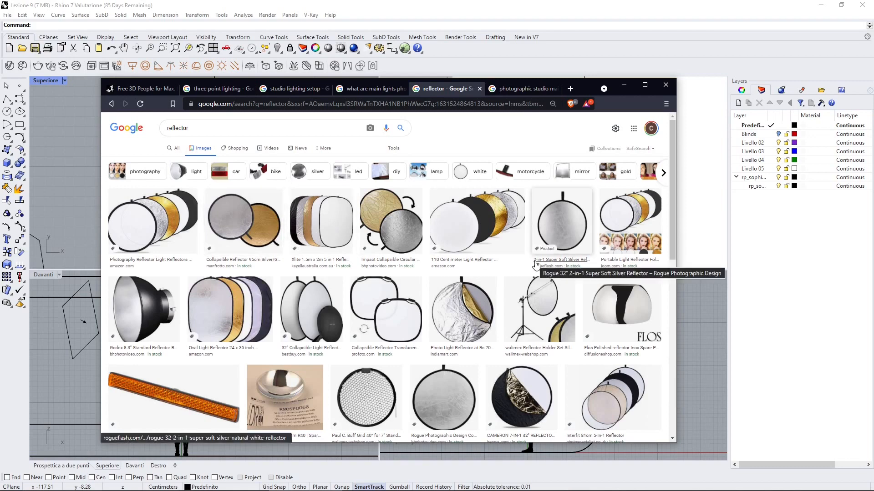
mouse_move(439, 215)
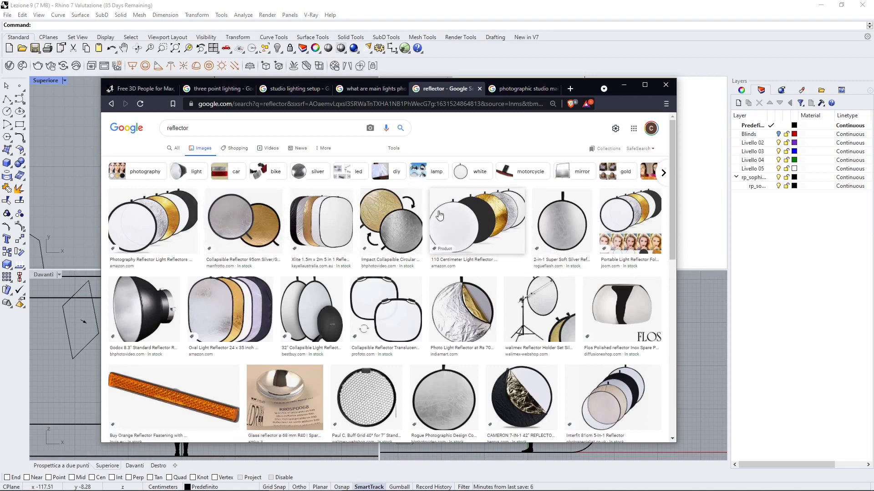
mouse_move(426, 230)
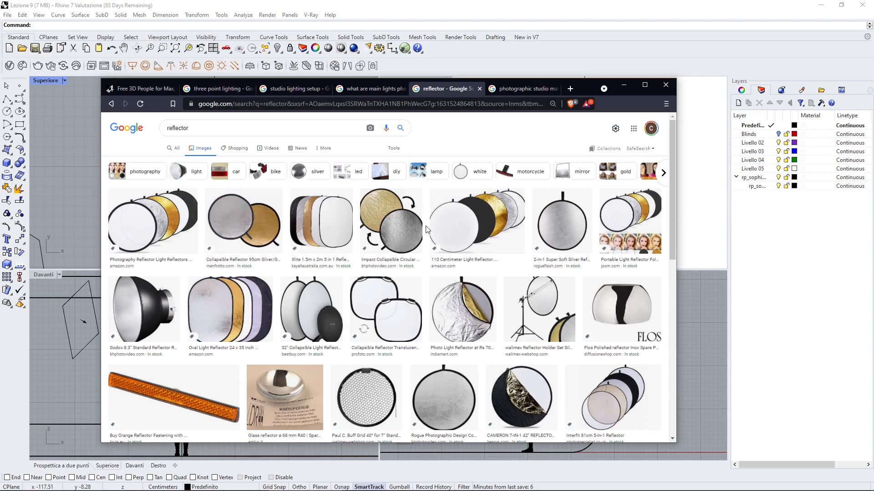
mouse_move(381, 226)
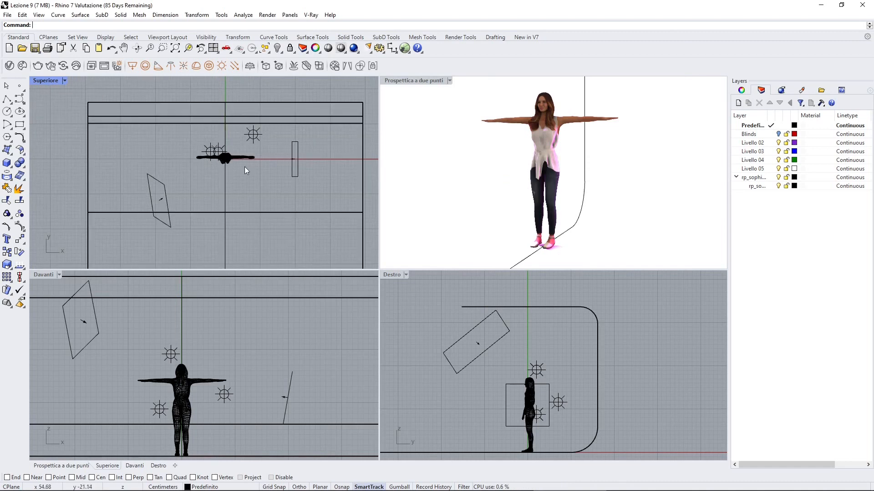
mouse_move(304, 119)
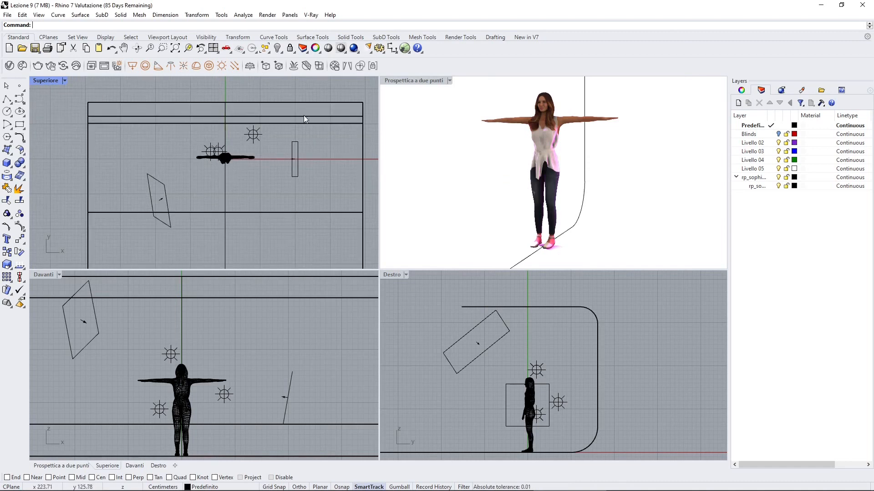
mouse_move(122, 139)
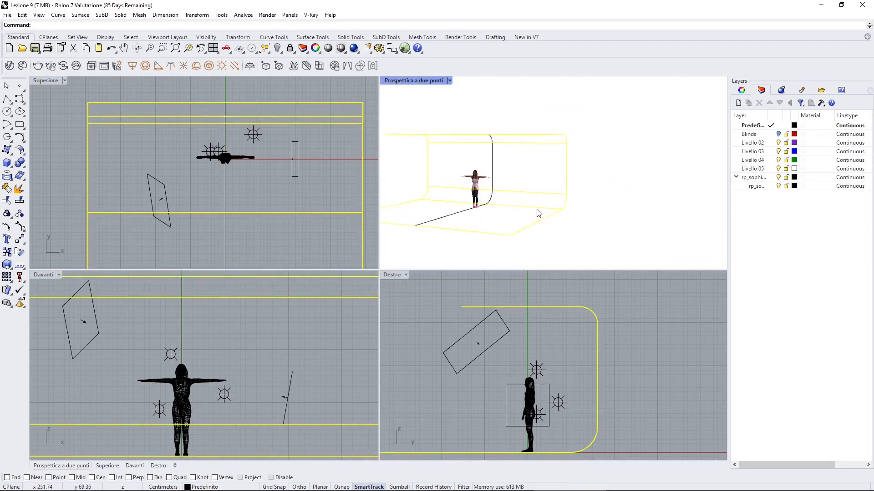
Clear the cyclorama selection and pick the figure where it overlaps a light
left_click(582, 336)
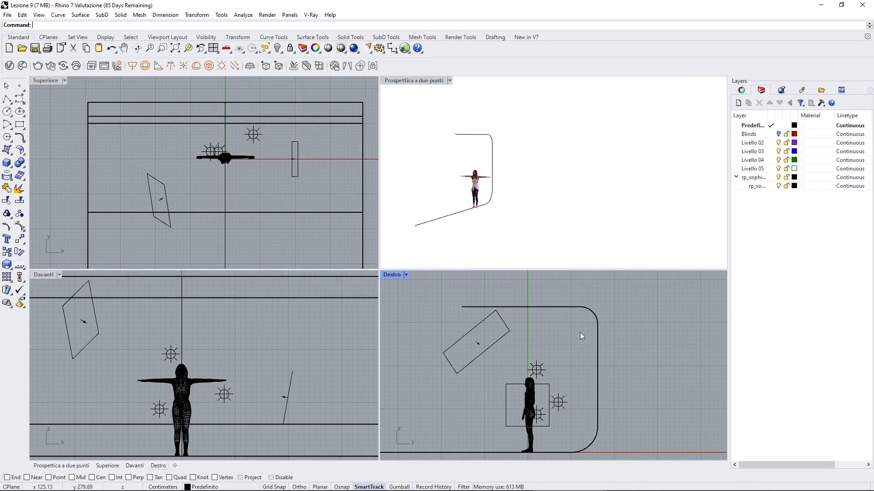
left_click(528, 384)
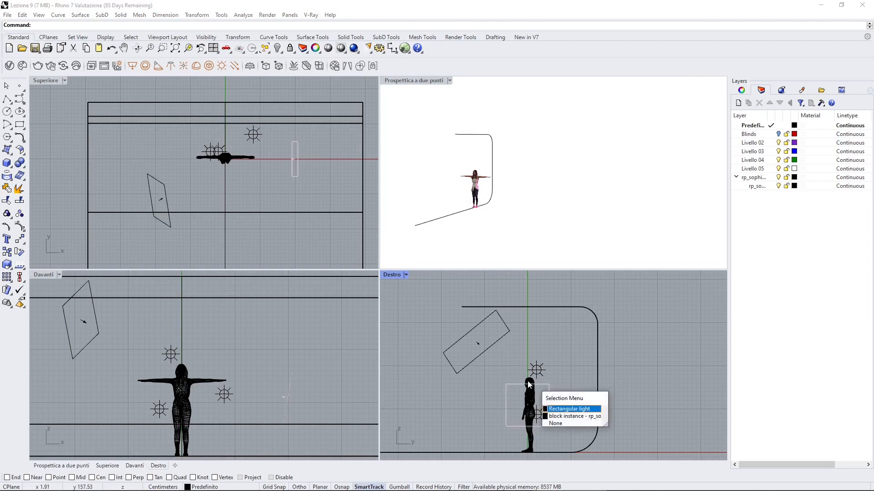
left_click(569, 409)
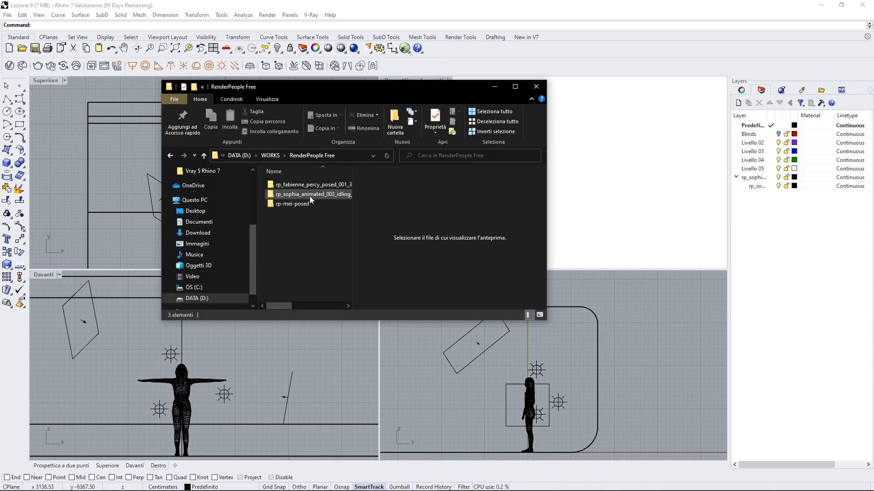
Insert the rp_sophia_animated_003_idling FBX file into the scene as a block instance
double_click(312, 194)
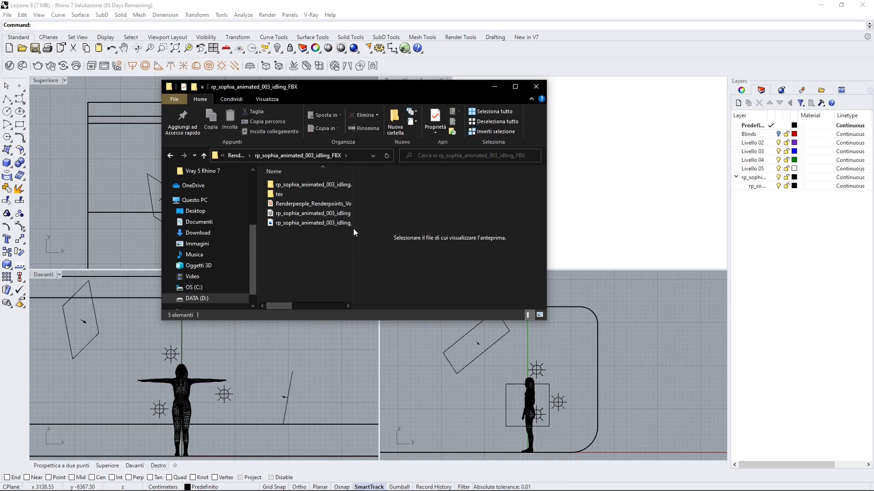
left_click(314, 213)
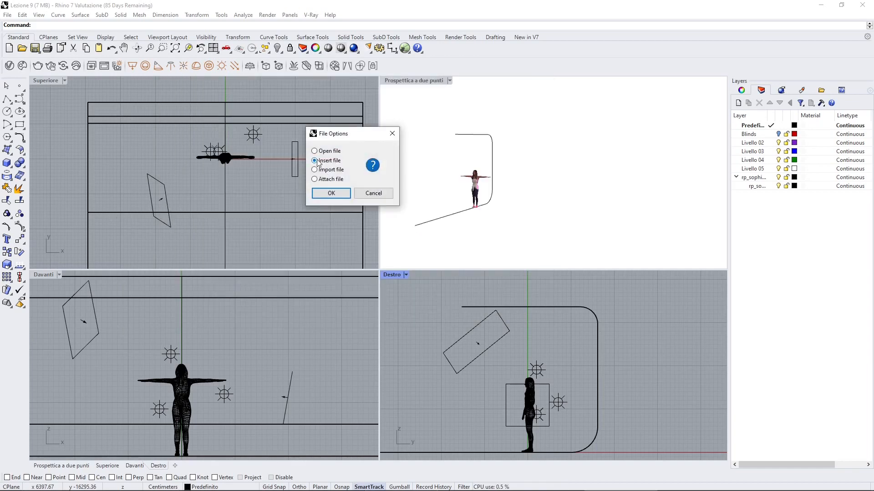
left_click(331, 193)
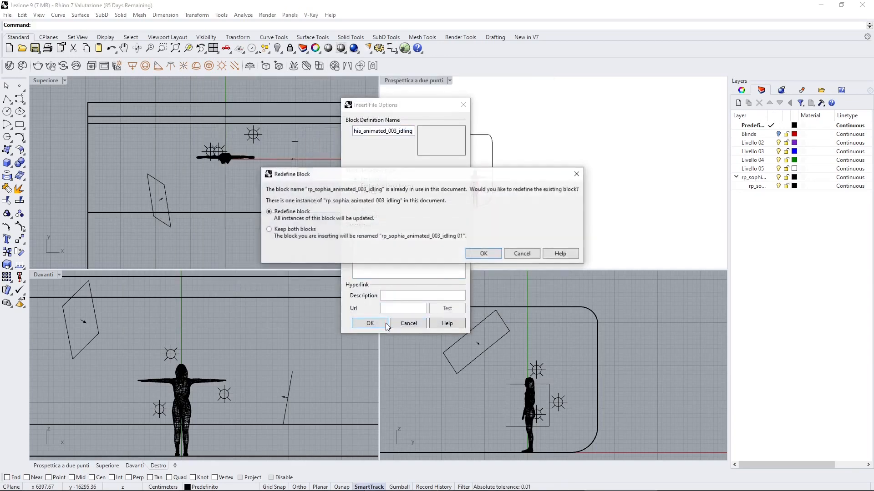
left_click(482, 254)
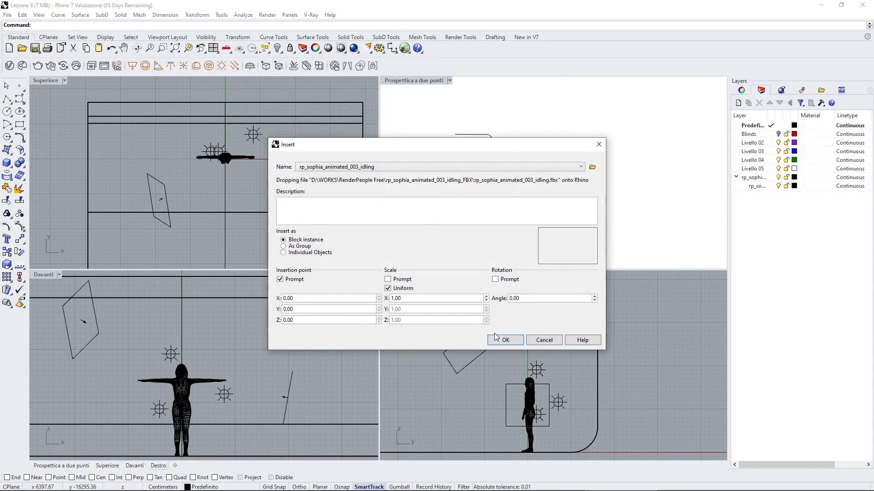
left_click(505, 339)
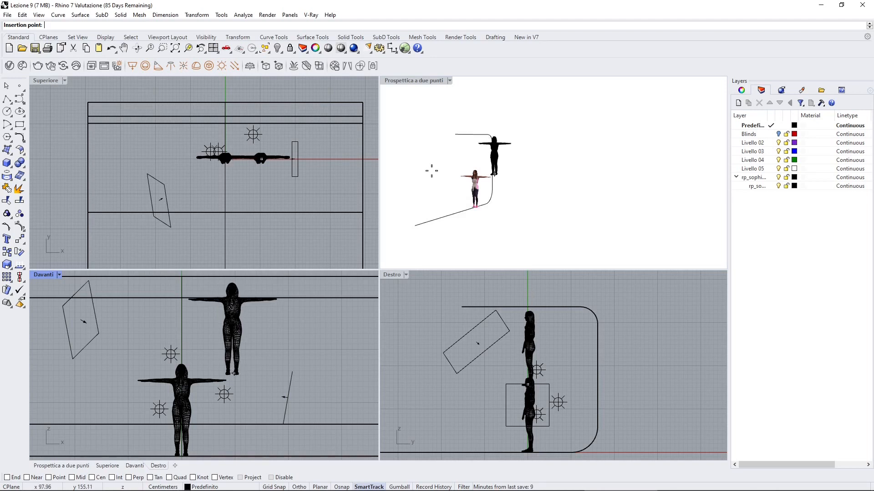
Place the inserted figure in the Perspective viewport and clear its selection
left_click(233, 328)
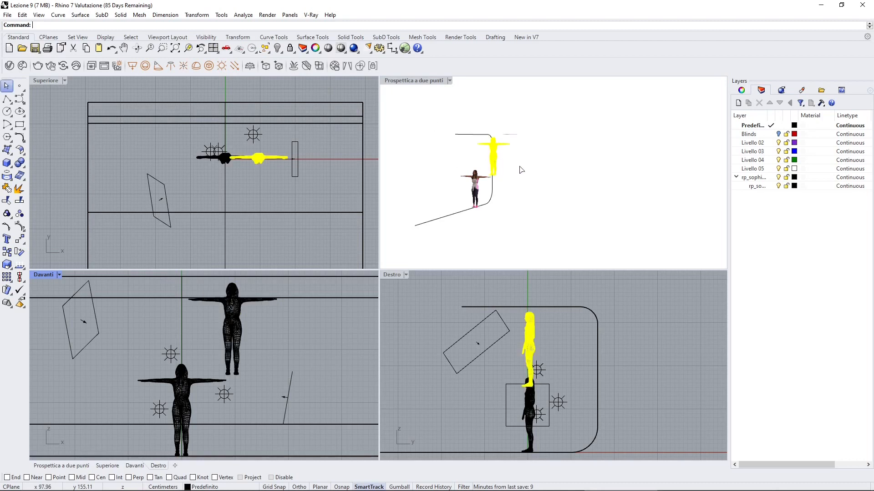
left_click(528, 193)
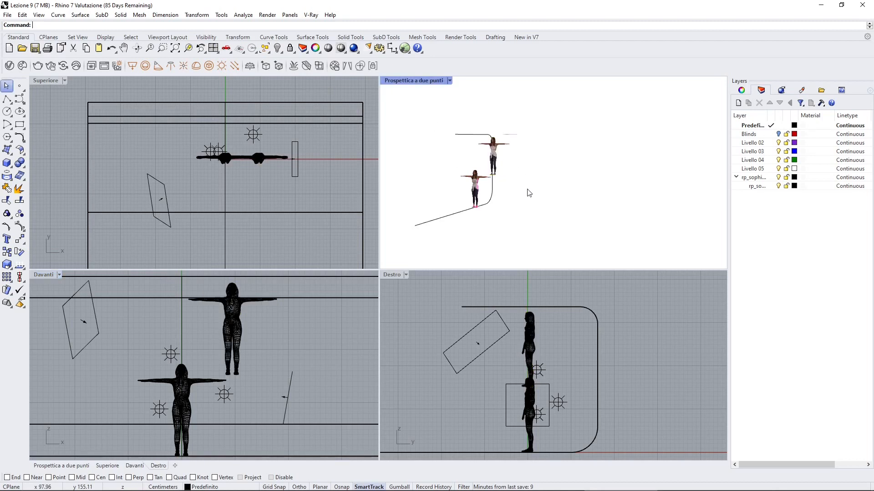
mouse_move(481, 163)
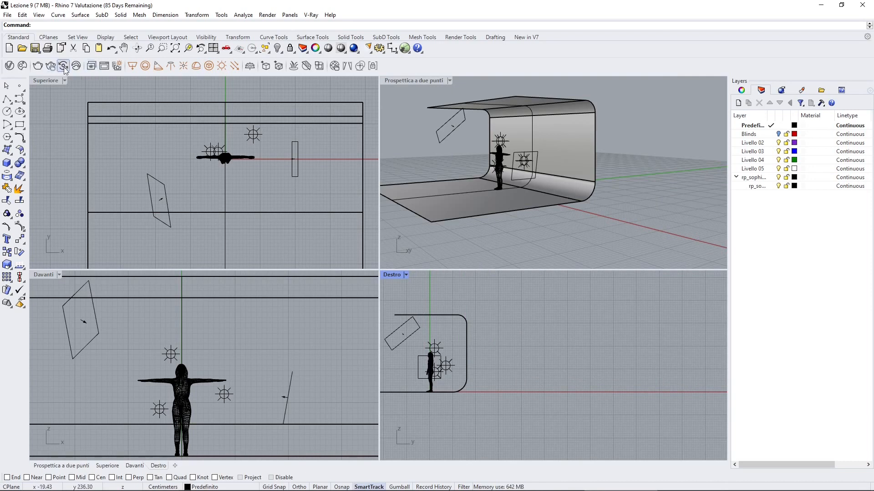
mouse_move(8, 103)
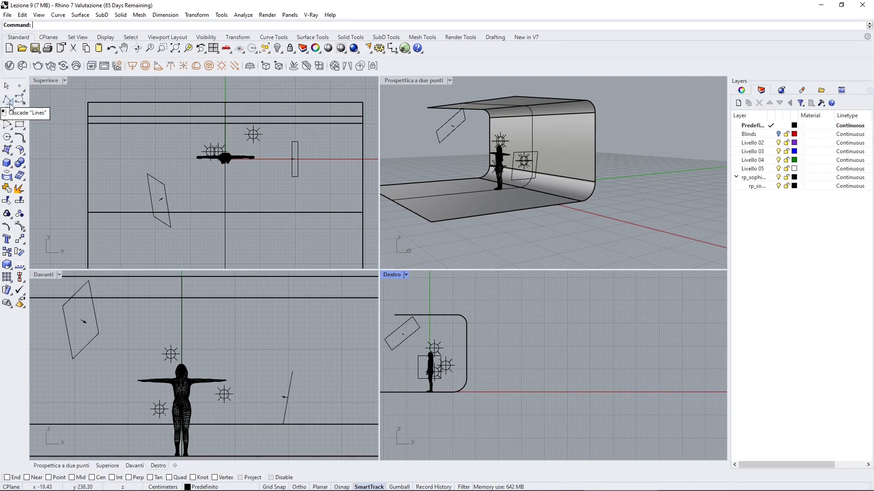
Start a polyline in the Right viewport, placing the first point of the floor line
left_click(7, 101)
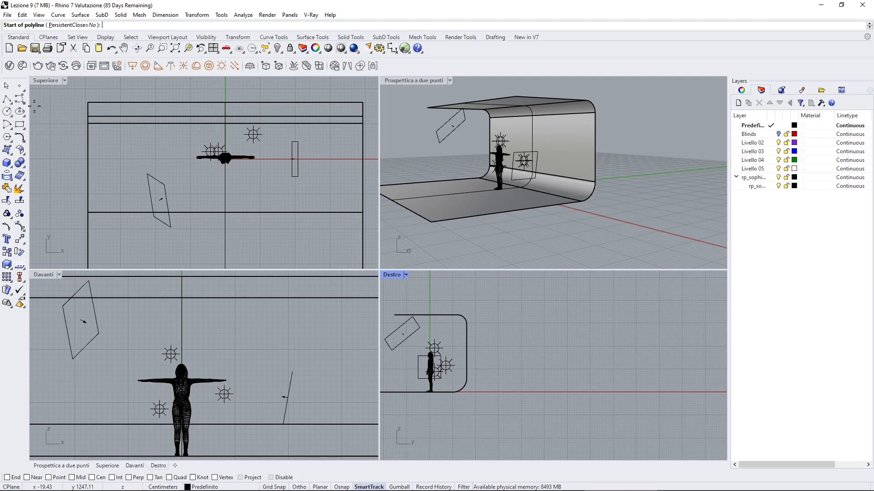
left_click(508, 388)
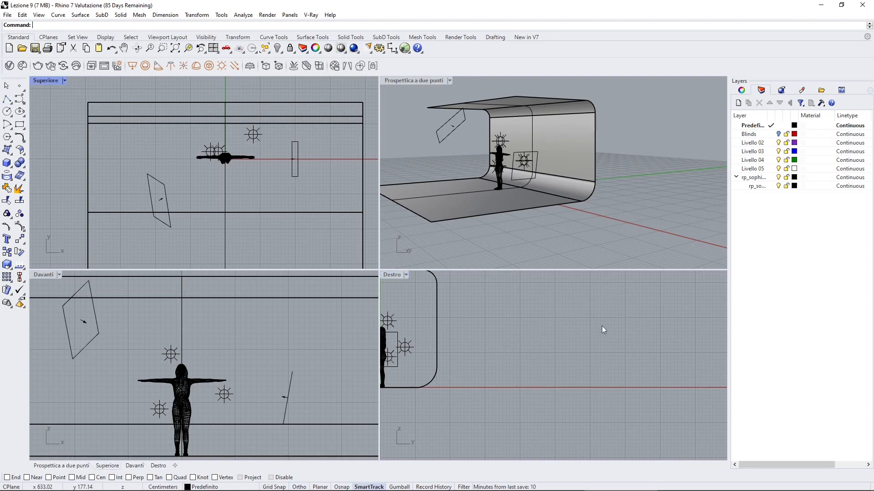
left_click(8, 98)
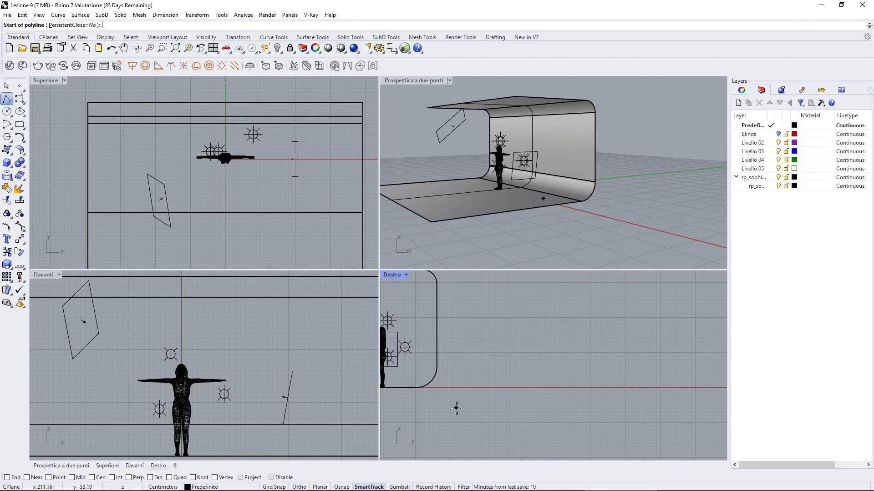
left_click(622, 389)
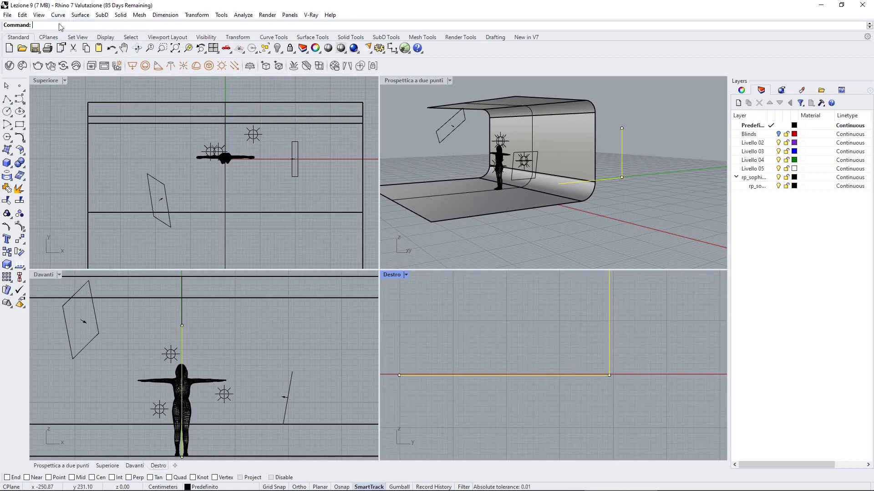
left_click(57, 15)
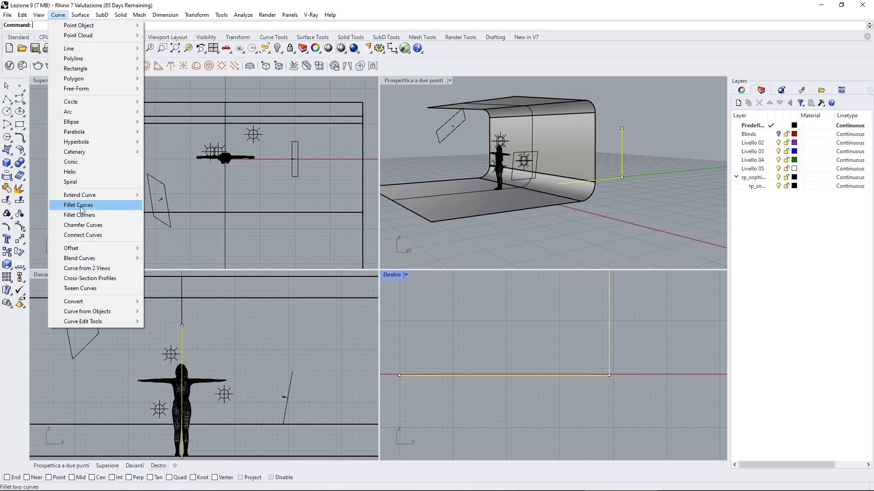
Fillet the L-profile's corner into a cove and begin extruding the profile curve with ExtrudeCrv
left_click(78, 205)
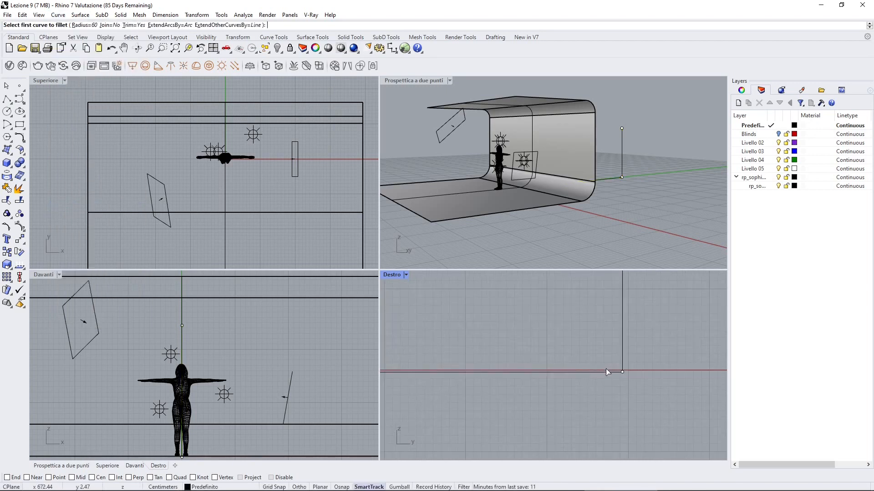
left_click(607, 372)
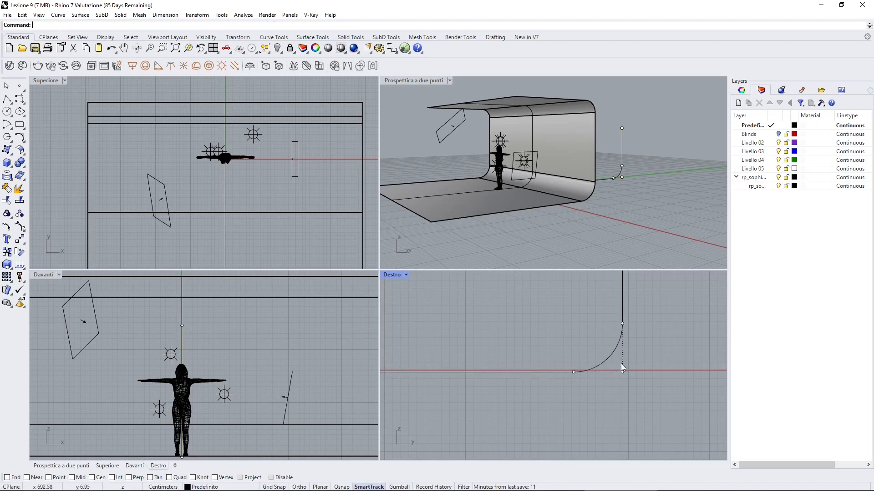
mouse_move(594, 368)
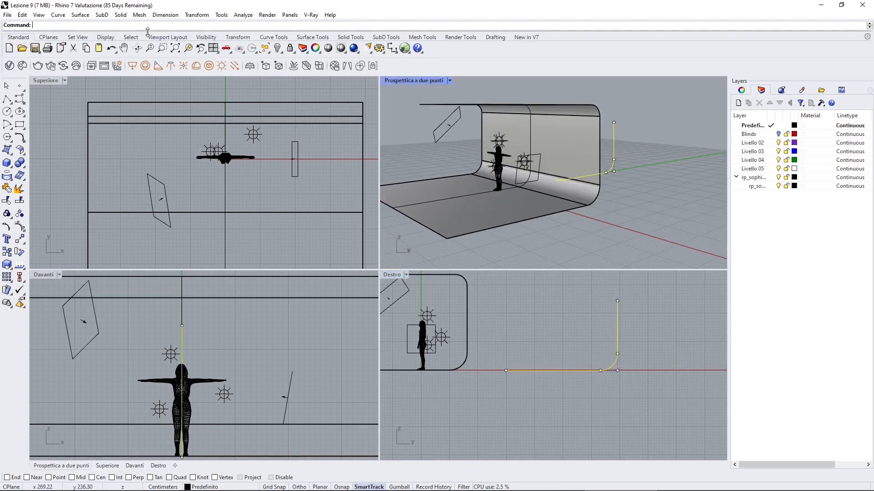
type("ExtrudeCrv")
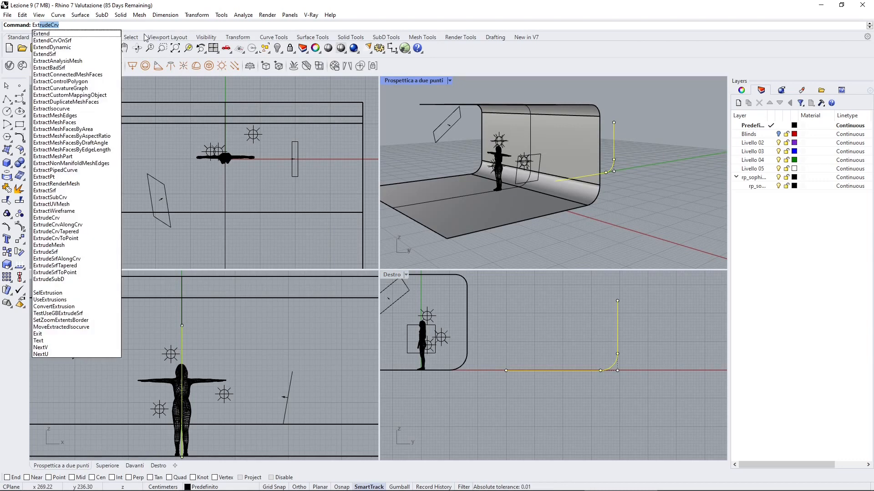
left_click(48, 217)
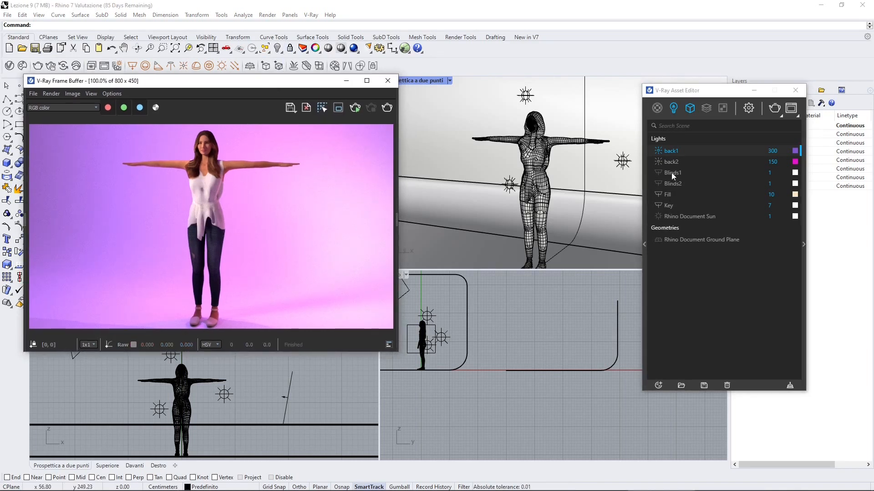
mouse_move(667, 183)
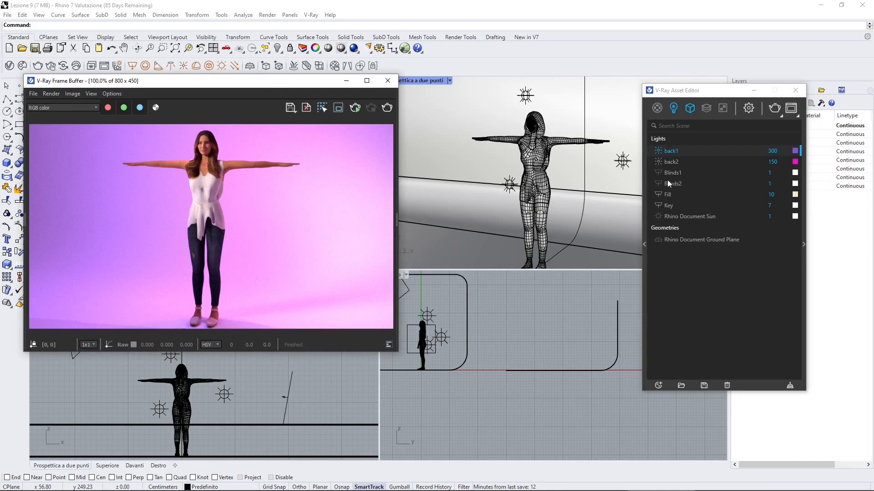
mouse_move(661, 158)
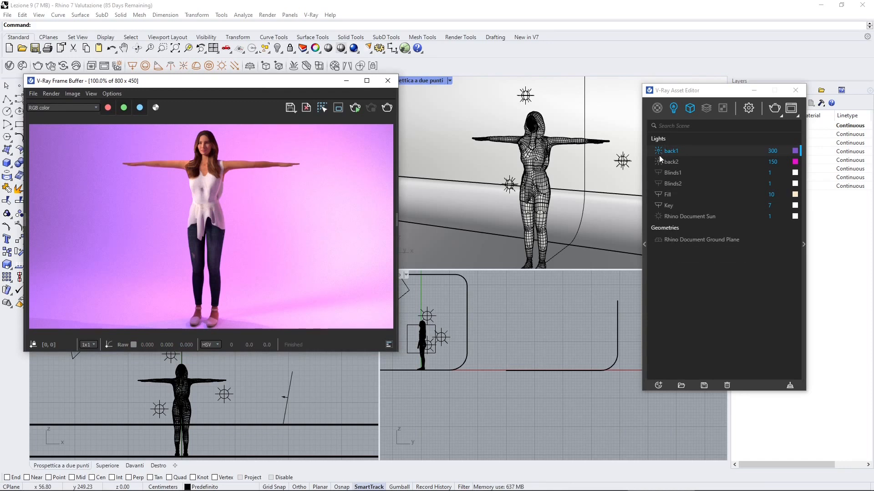
mouse_move(659, 166)
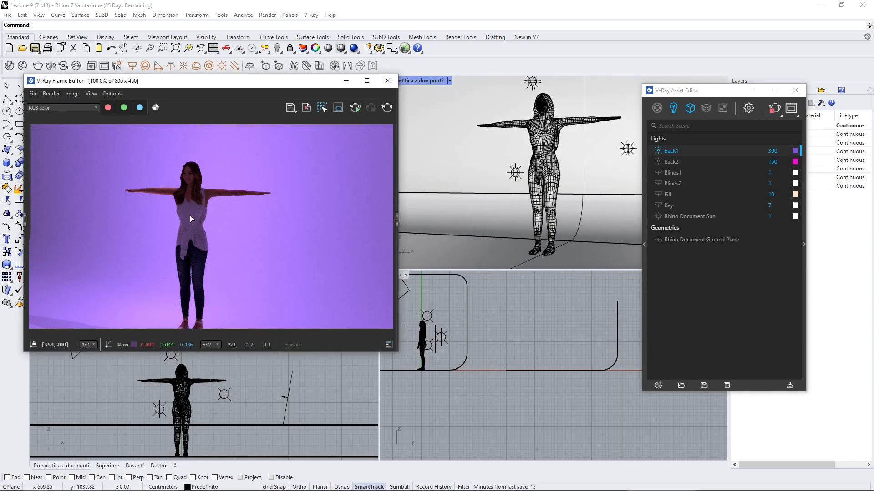
mouse_move(210, 121)
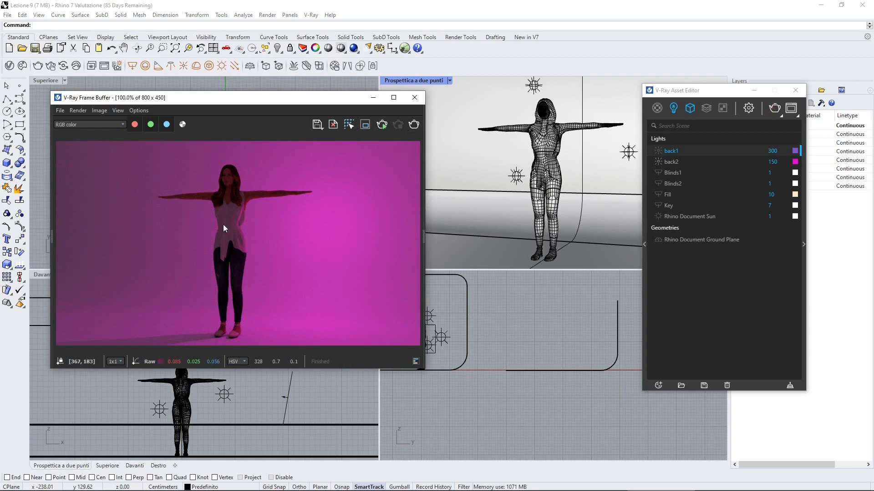
mouse_move(242, 244)
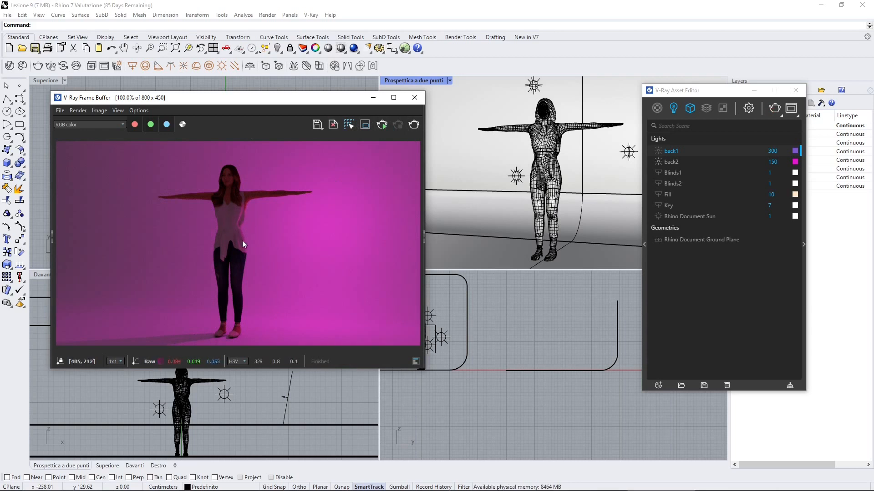
mouse_move(244, 236)
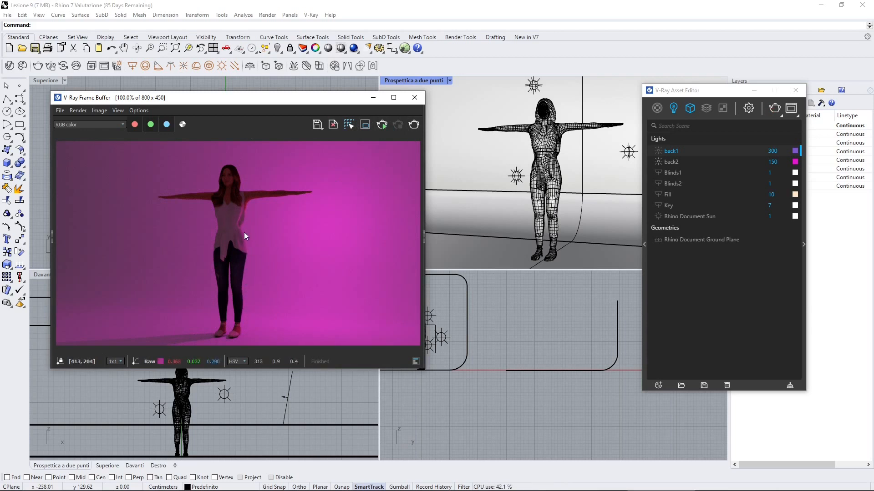
mouse_move(278, 202)
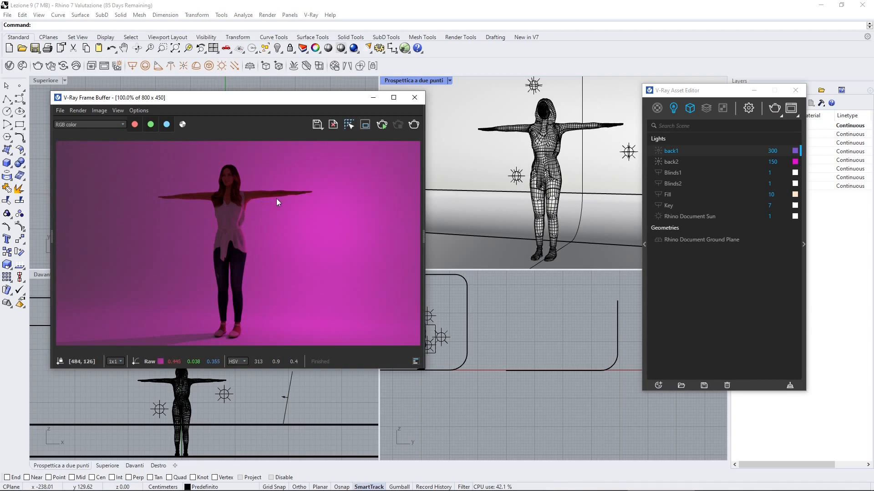
mouse_move(257, 205)
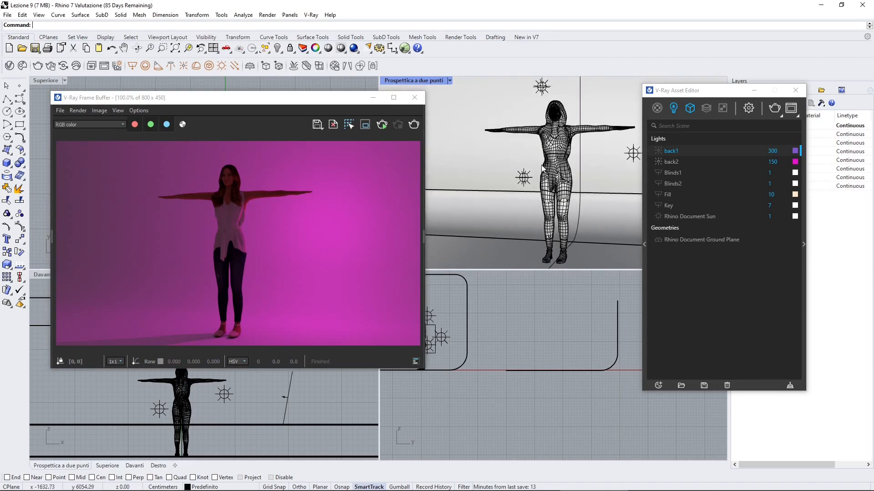
mouse_move(305, 224)
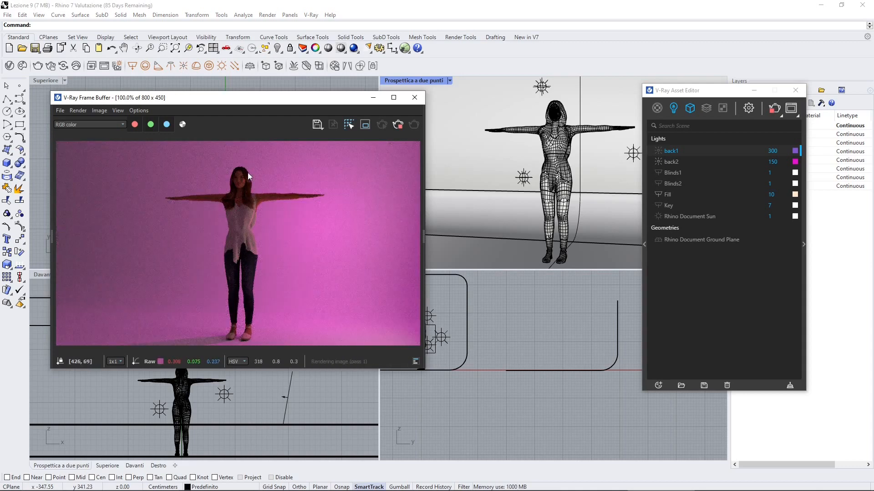
mouse_move(249, 221)
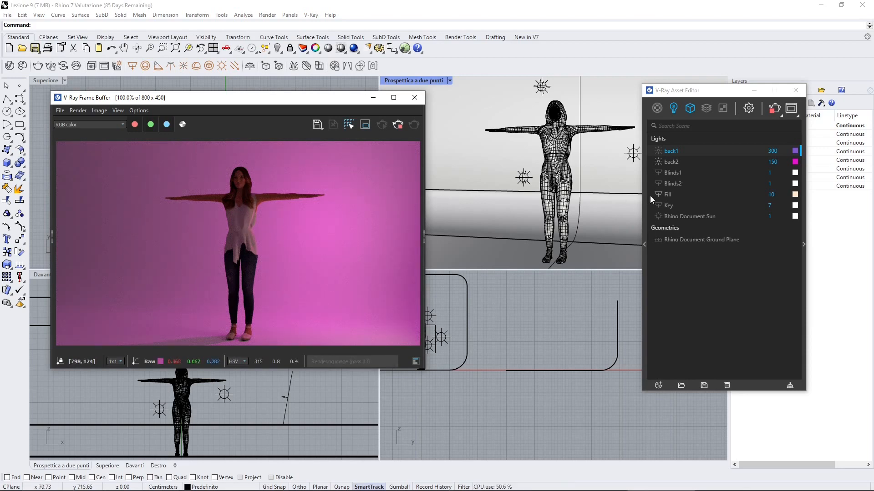
Select the Fill light's intensity field in the V-Ray Asset Editor after the brighter re-render
left_click(772, 194)
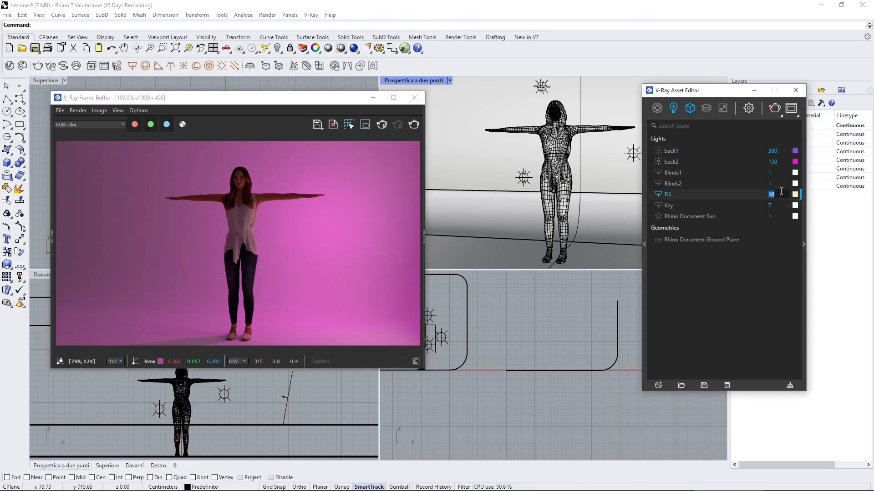